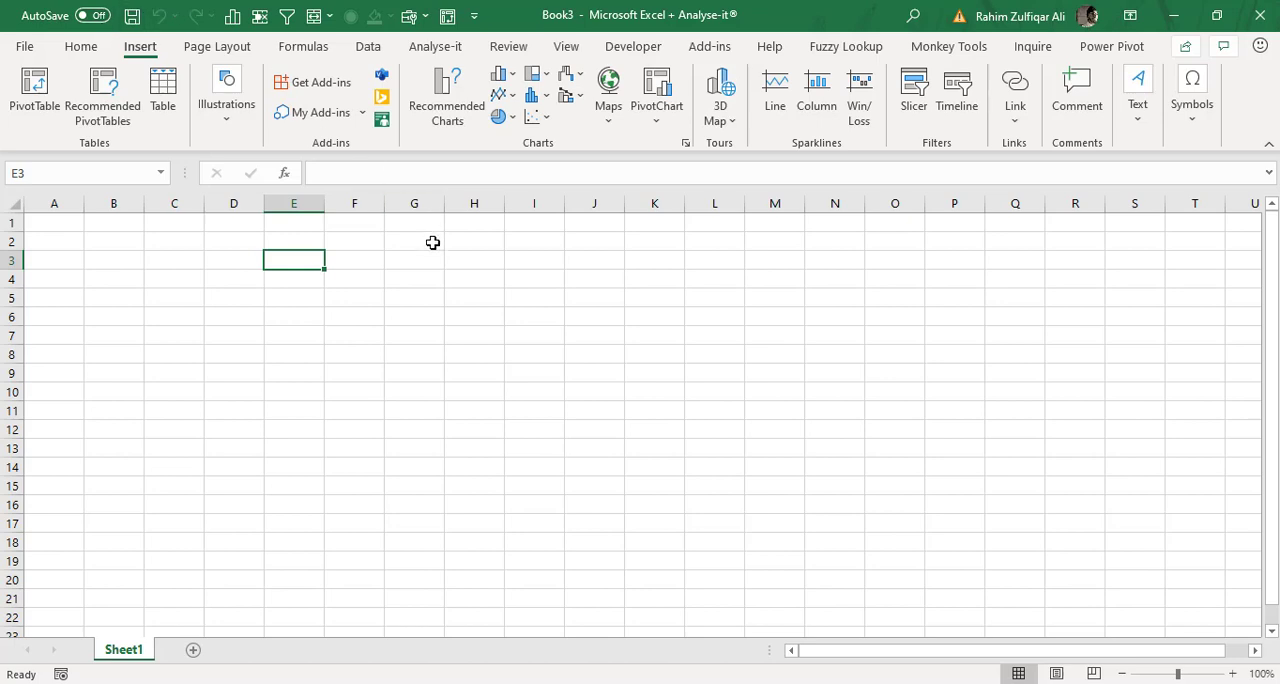
mouse_move(431, 250)
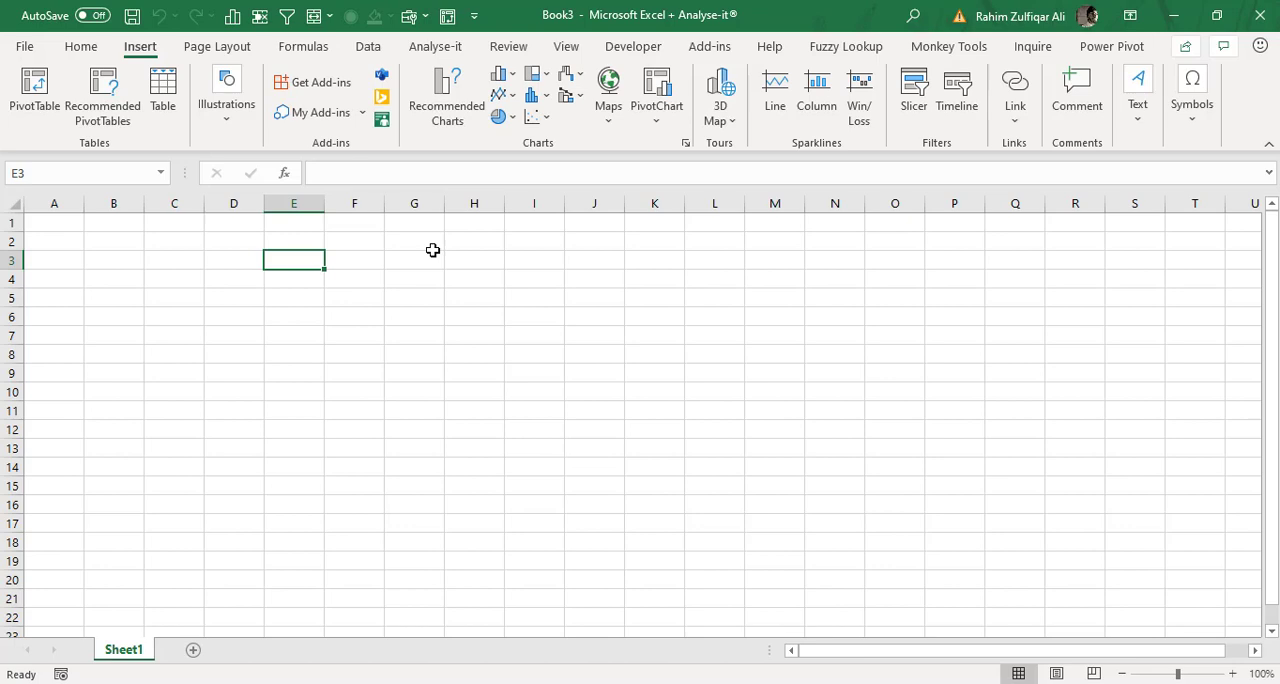
mouse_move(389, 150)
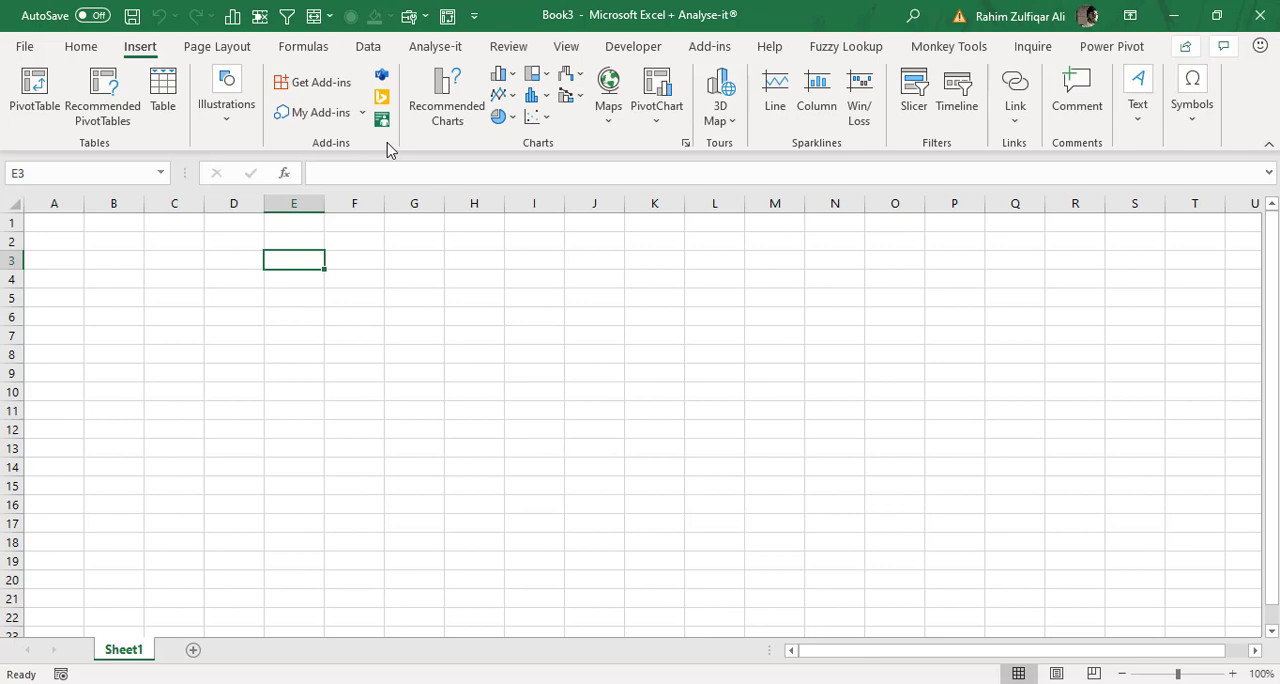
mouse_move(384, 118)
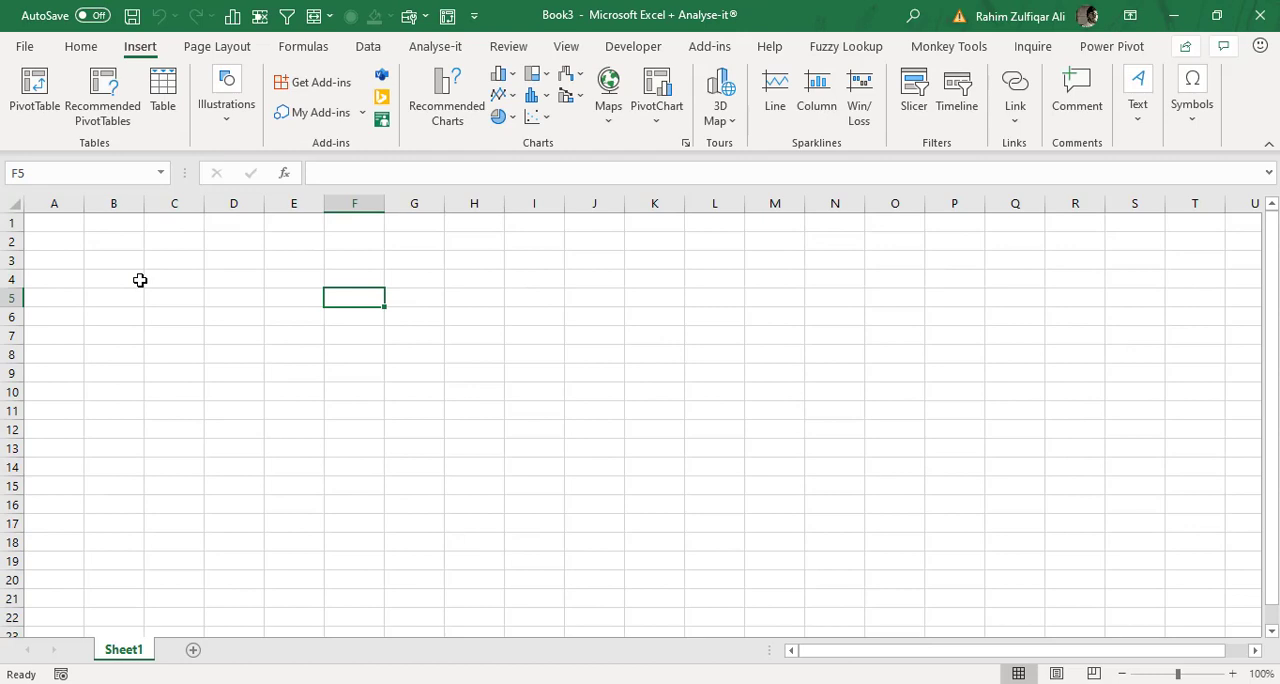
Browse the Insert illustrations and shapes gallery, then land on the Visio Data Visualizer welcome pane.
click(226, 96)
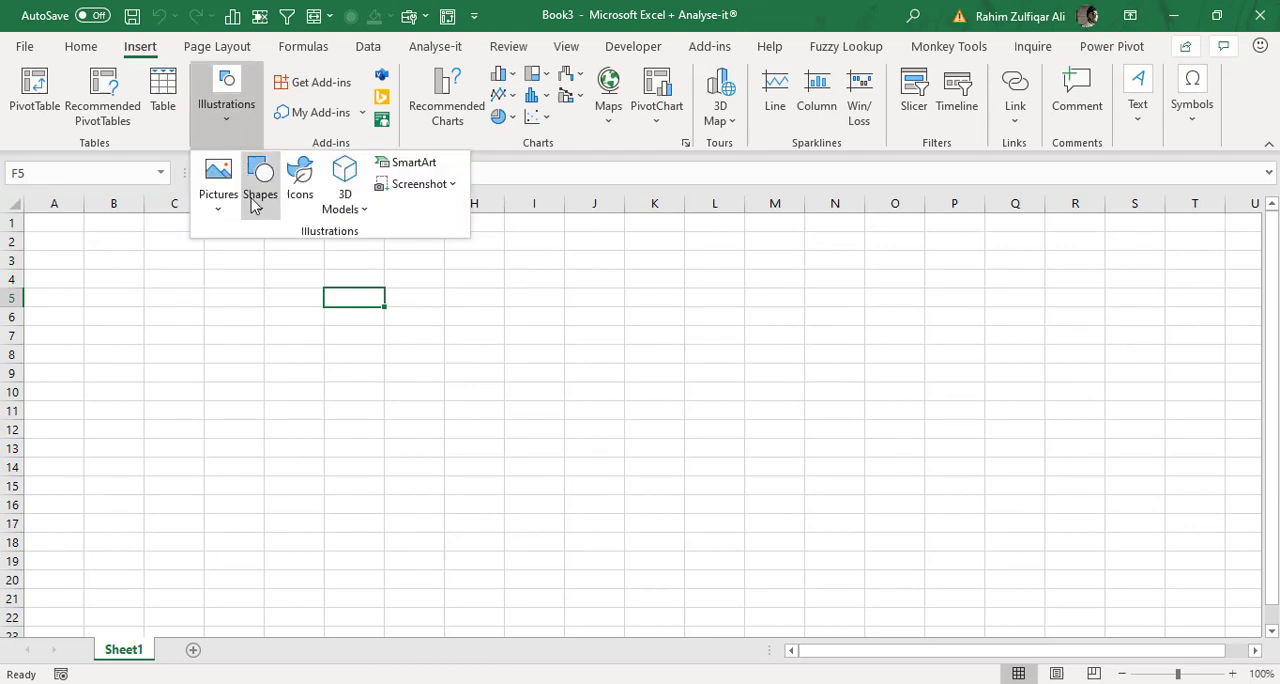
click(260, 180)
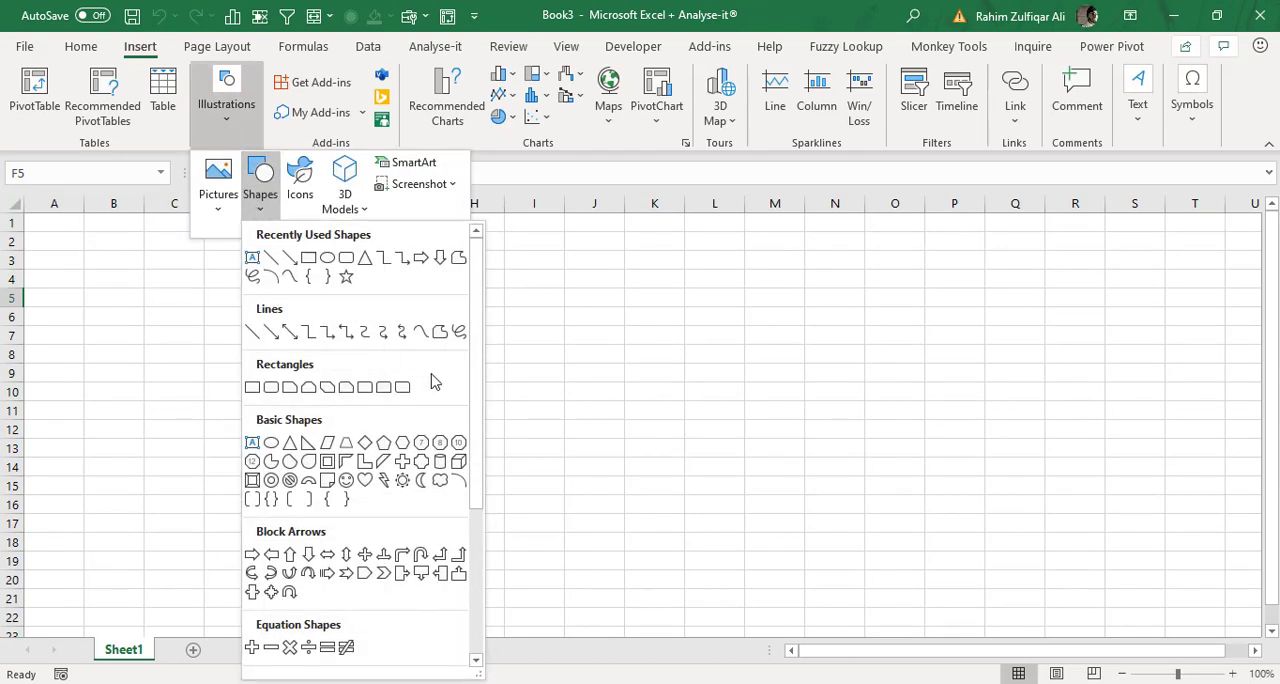
mouse_move(408, 508)
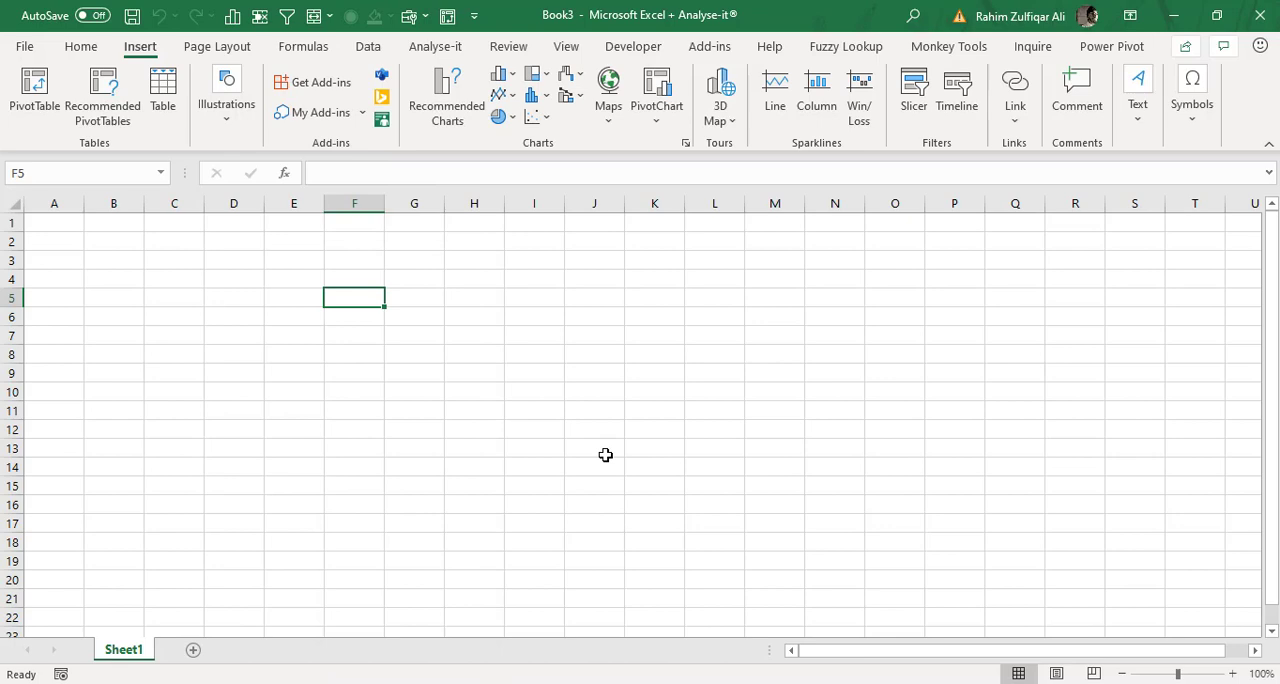
click(594, 448)
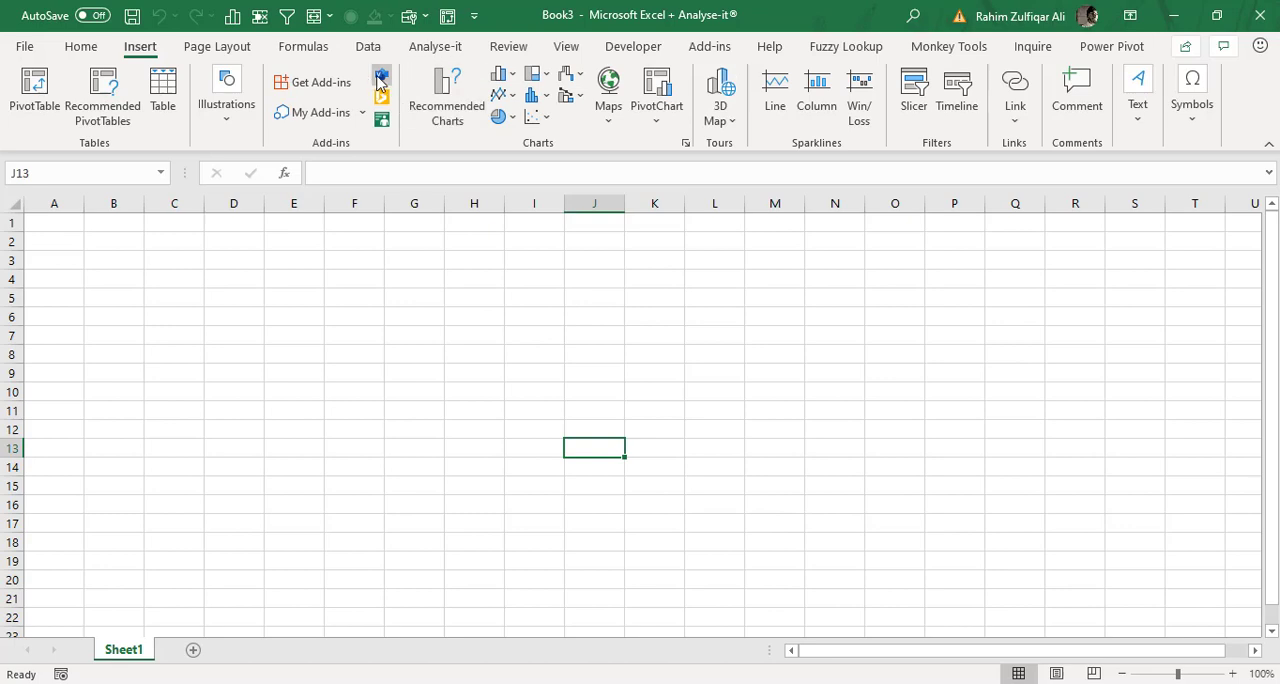
mouse_move(380, 82)
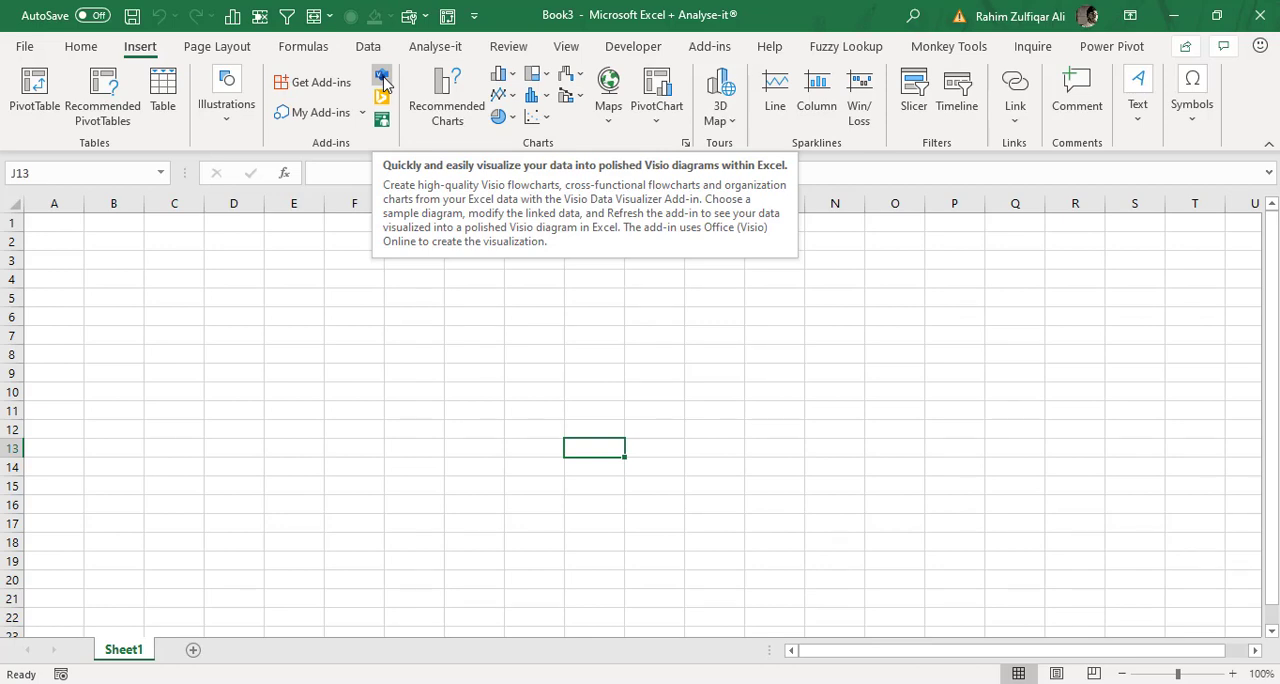
mouse_move(356, 88)
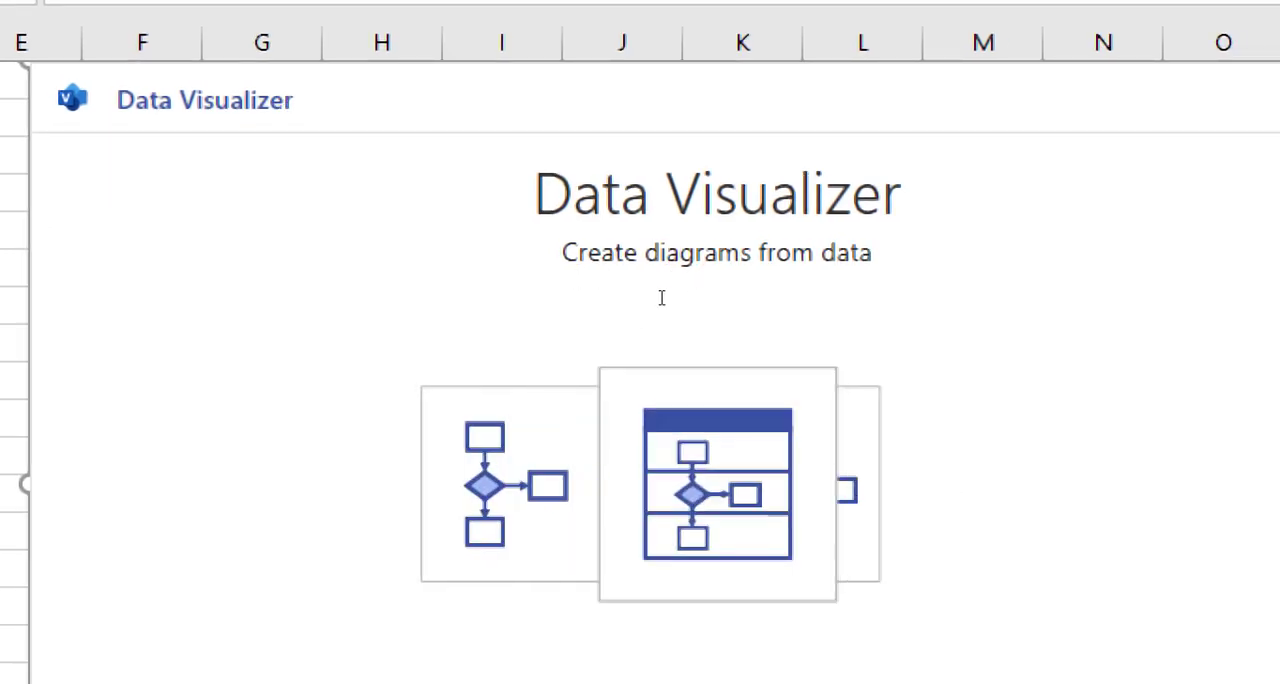
scroll(down, 3)
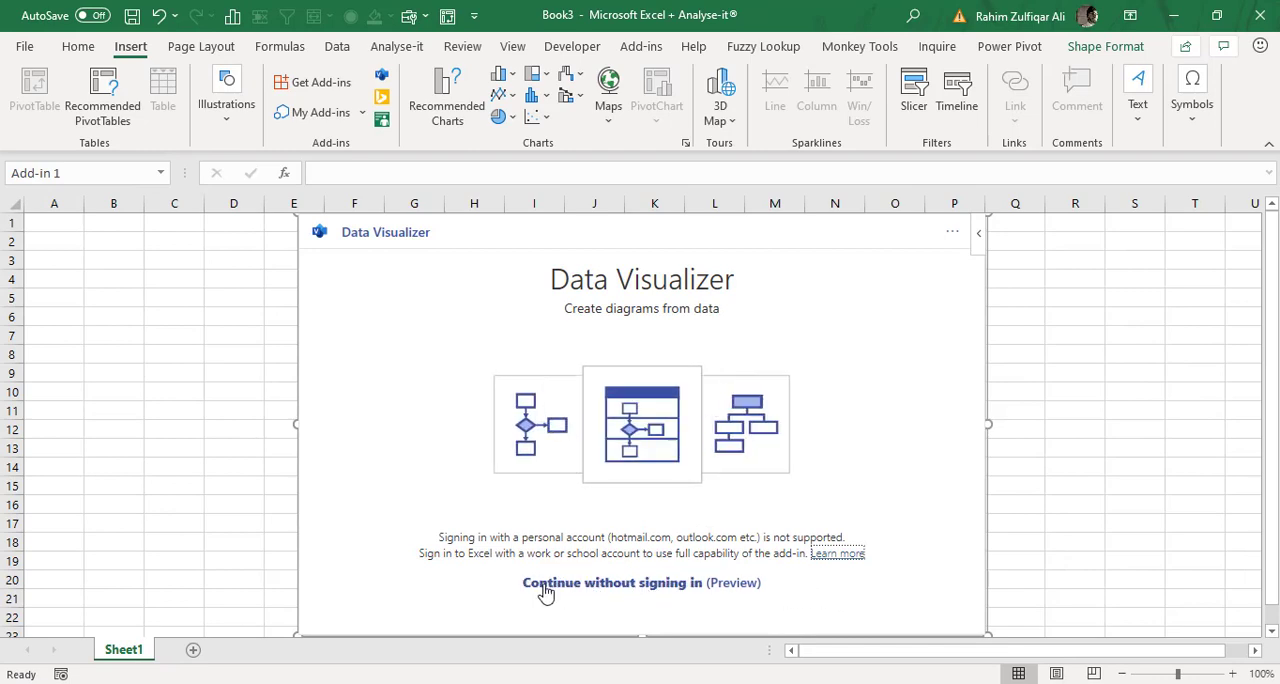
Continue without signing in, preview Organization Chart layouts, then create the Basic Flowchart Quick Start diagram.
click(639, 582)
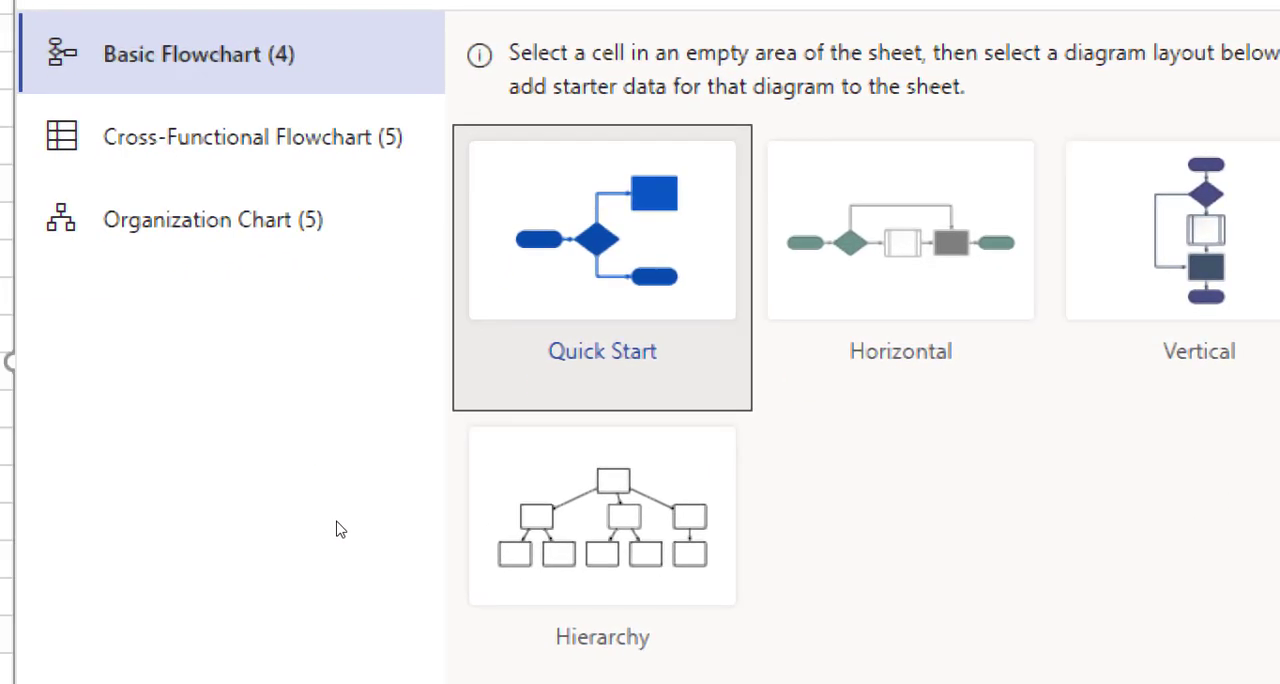
mouse_move(832, 531)
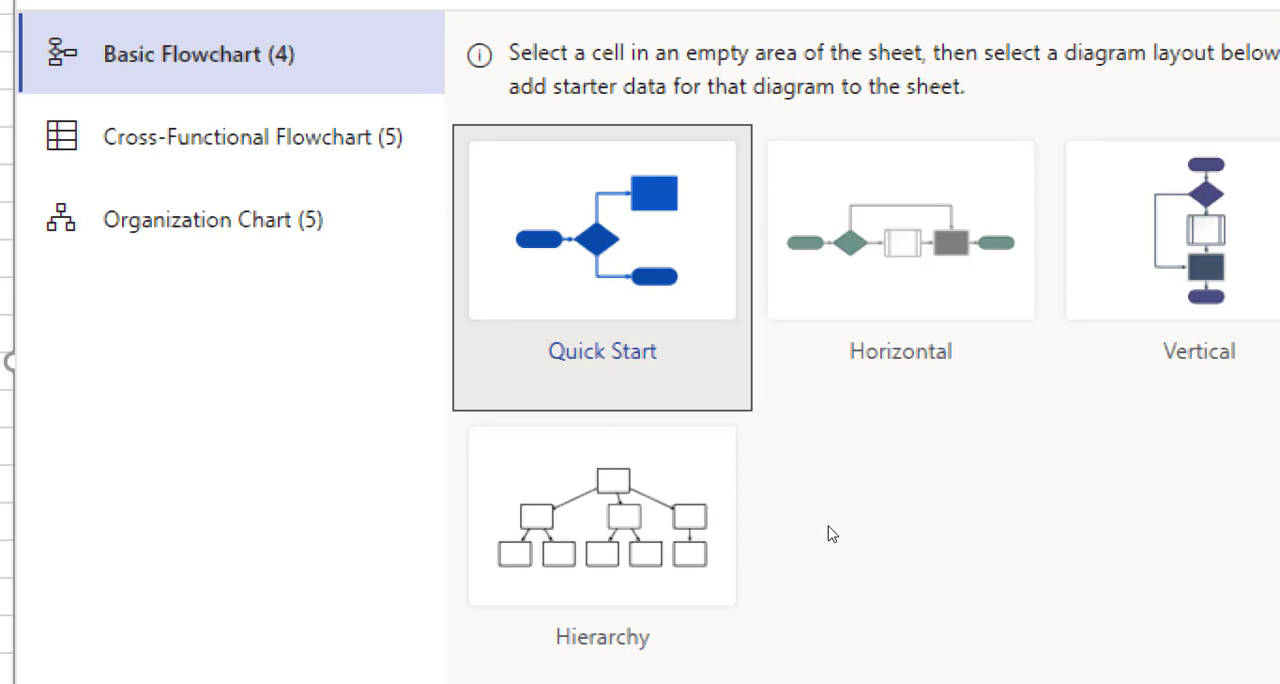
click(240, 135)
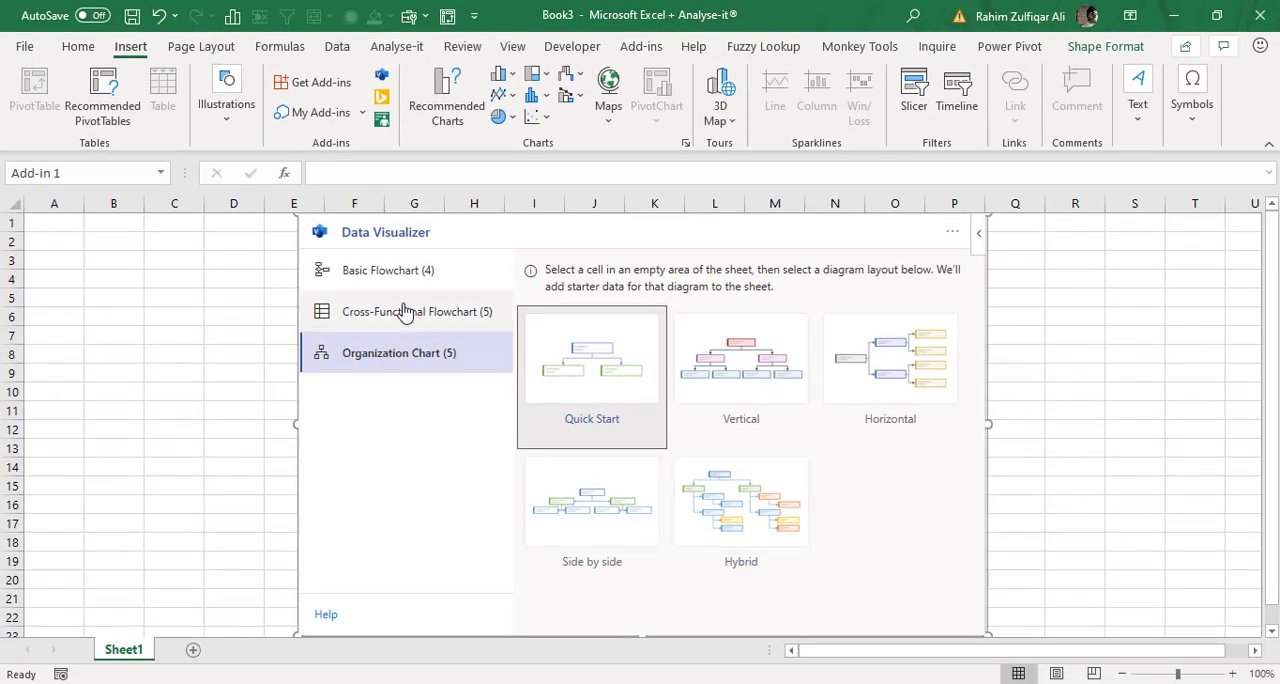
click(388, 270)
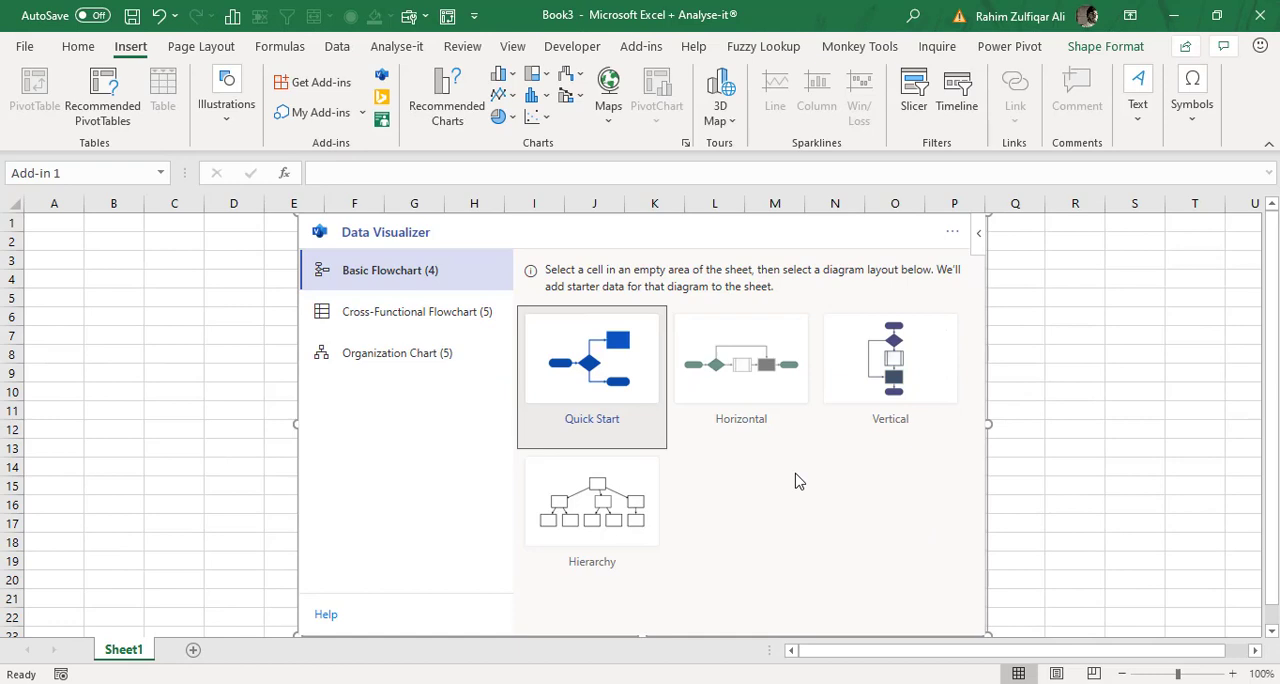
click(592, 357)
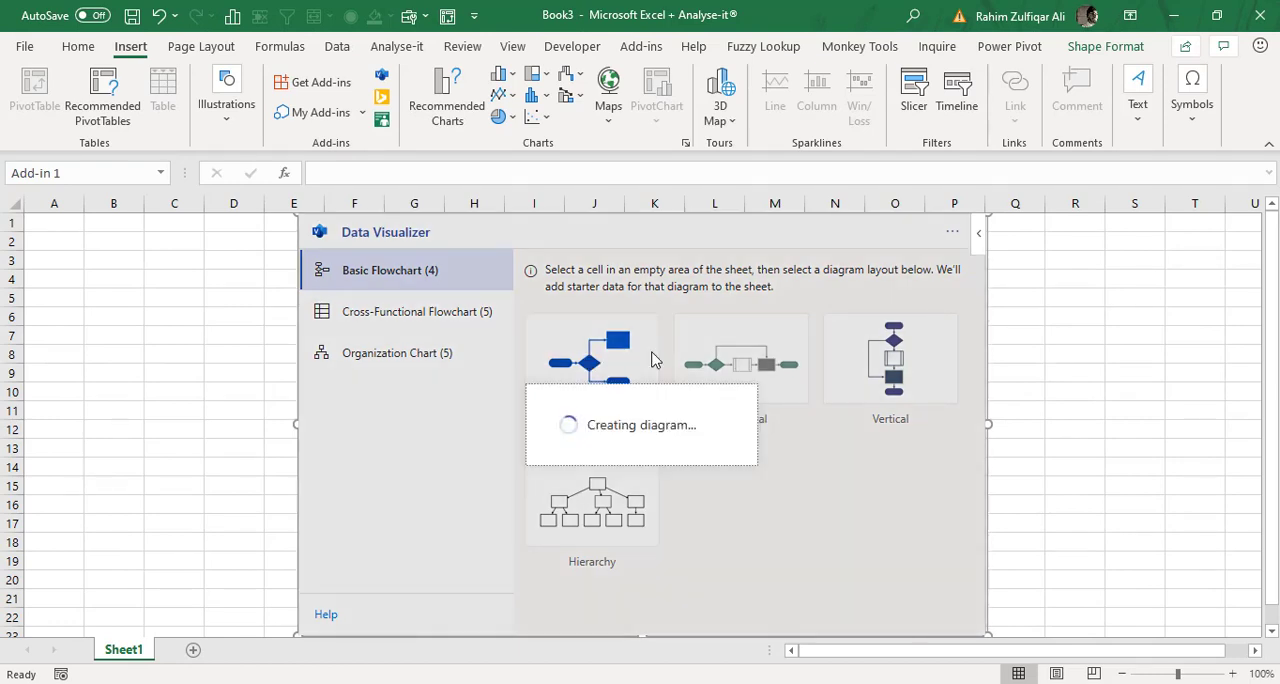
Inspect the P100–P400 process-step table, selecting the first ID and showing the Start step's shape-type list.
click(592, 356)
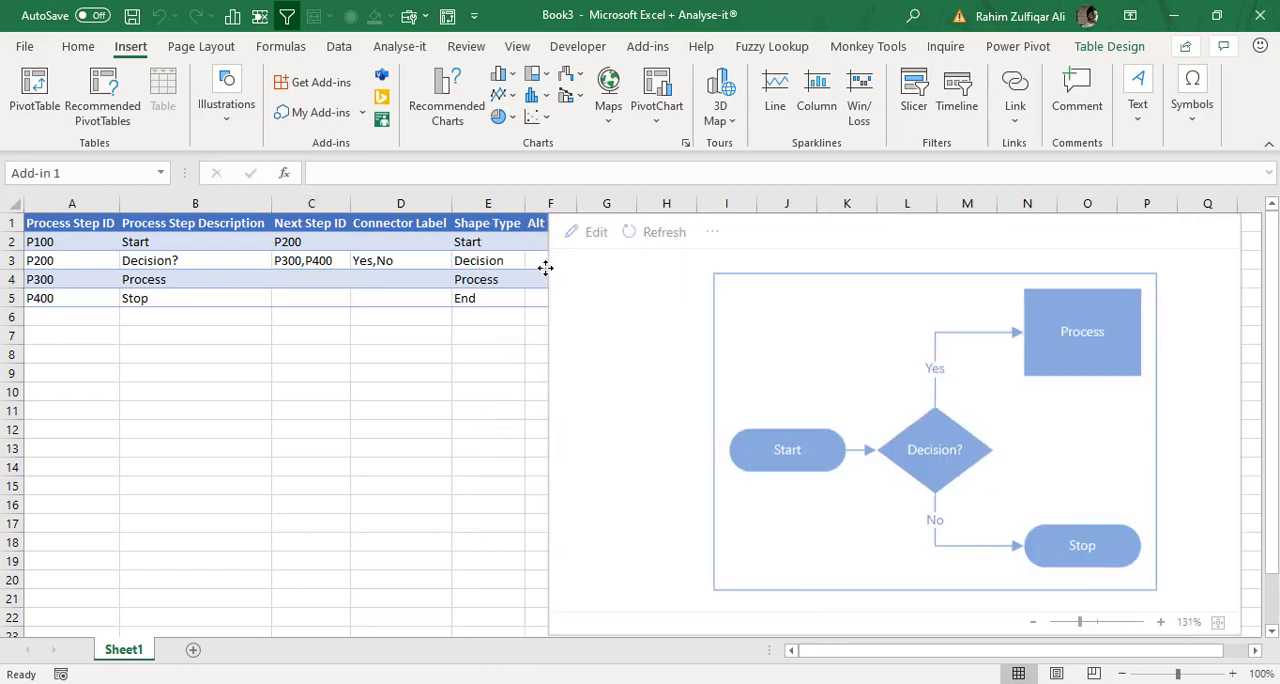
click(400, 260)
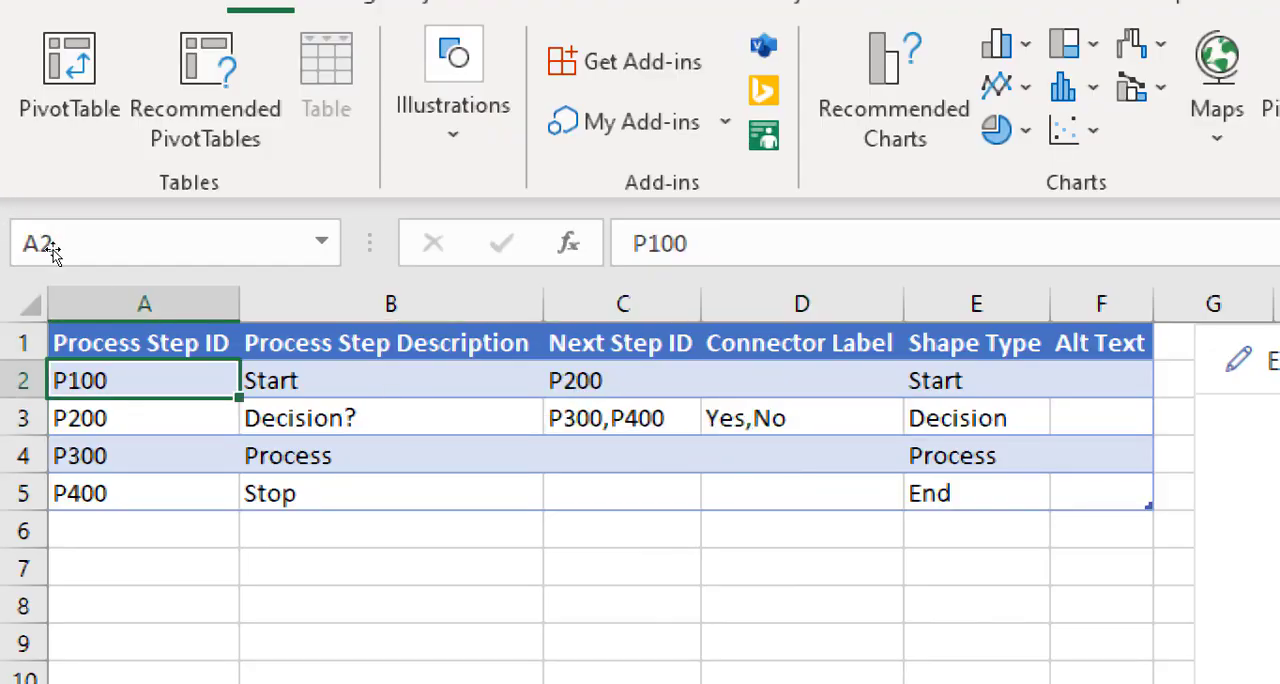
scroll(down, 3)
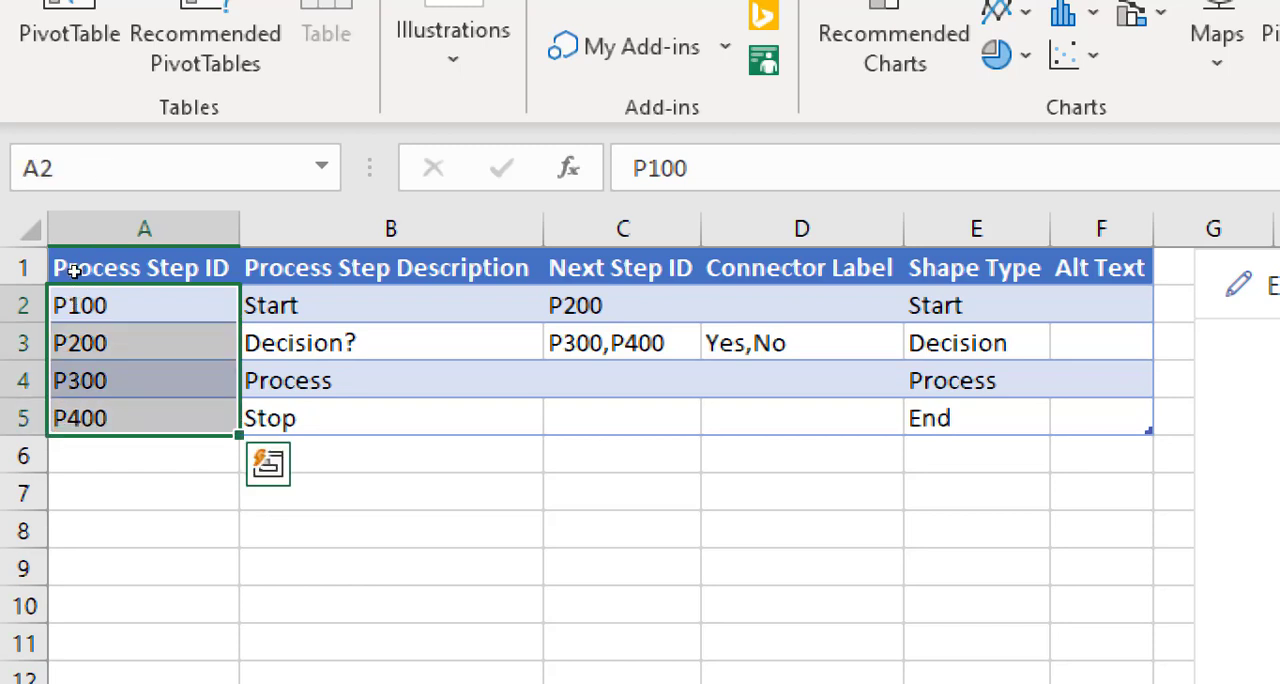
click(390, 342)
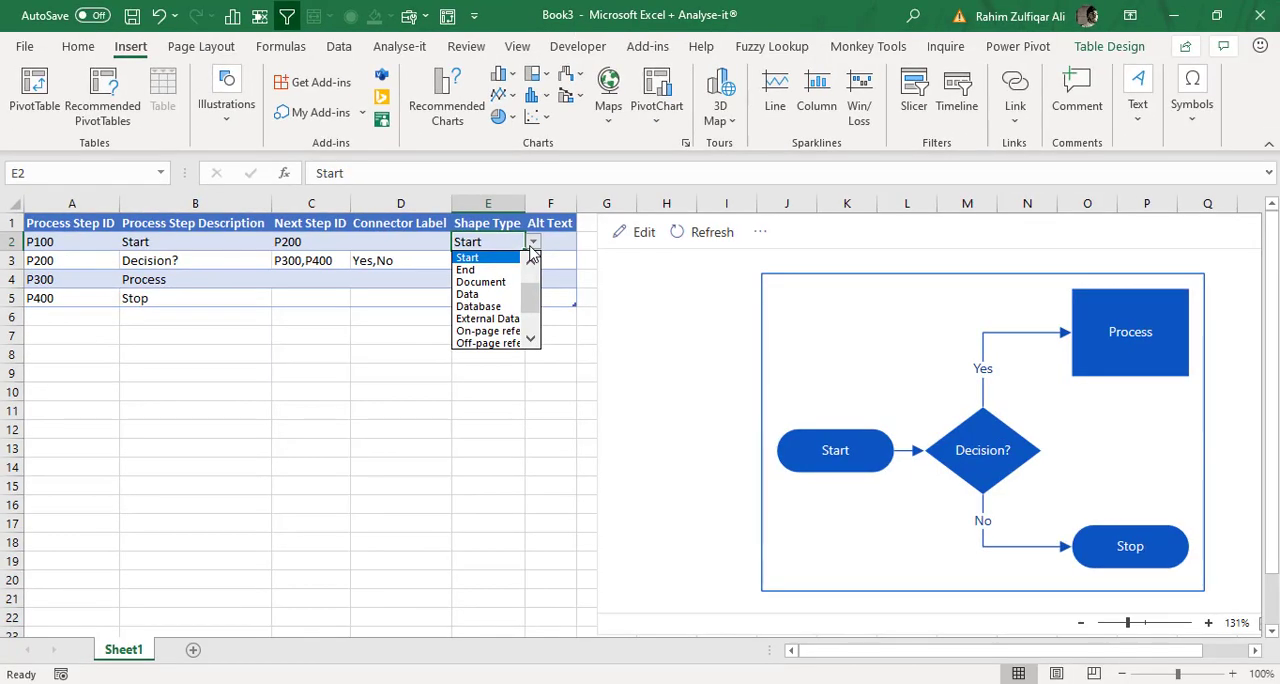
mouse_move(488, 270)
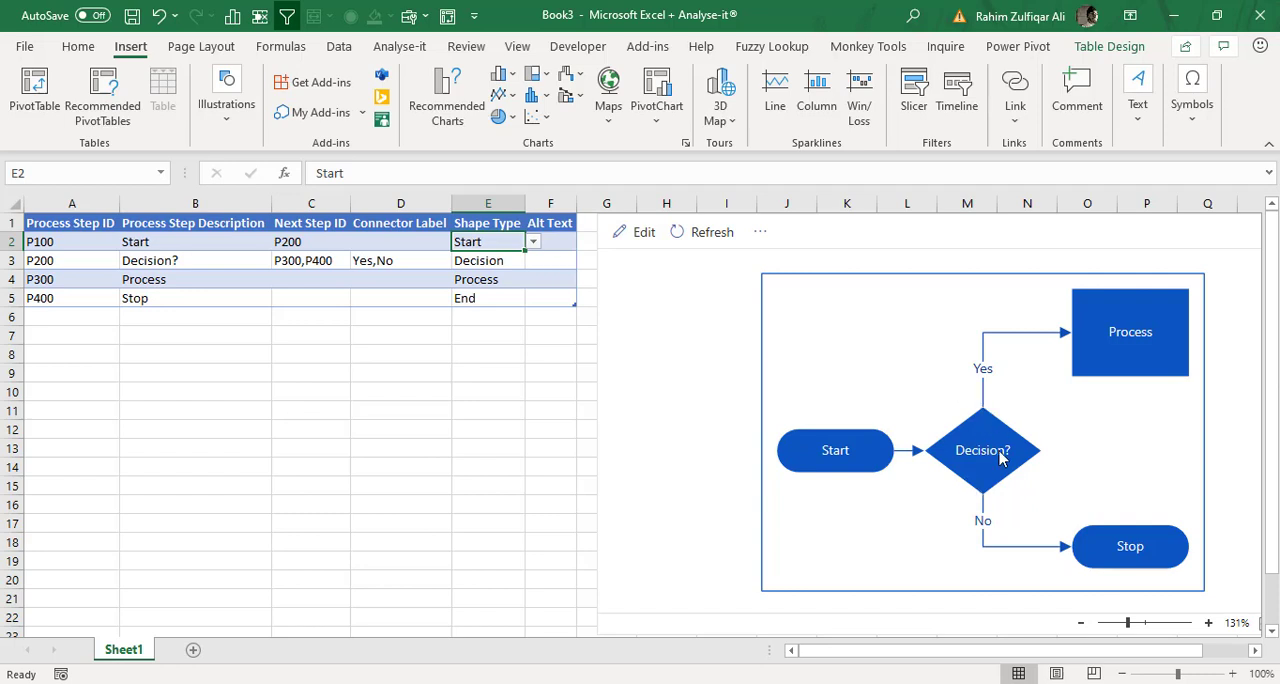
mouse_move(1020, 477)
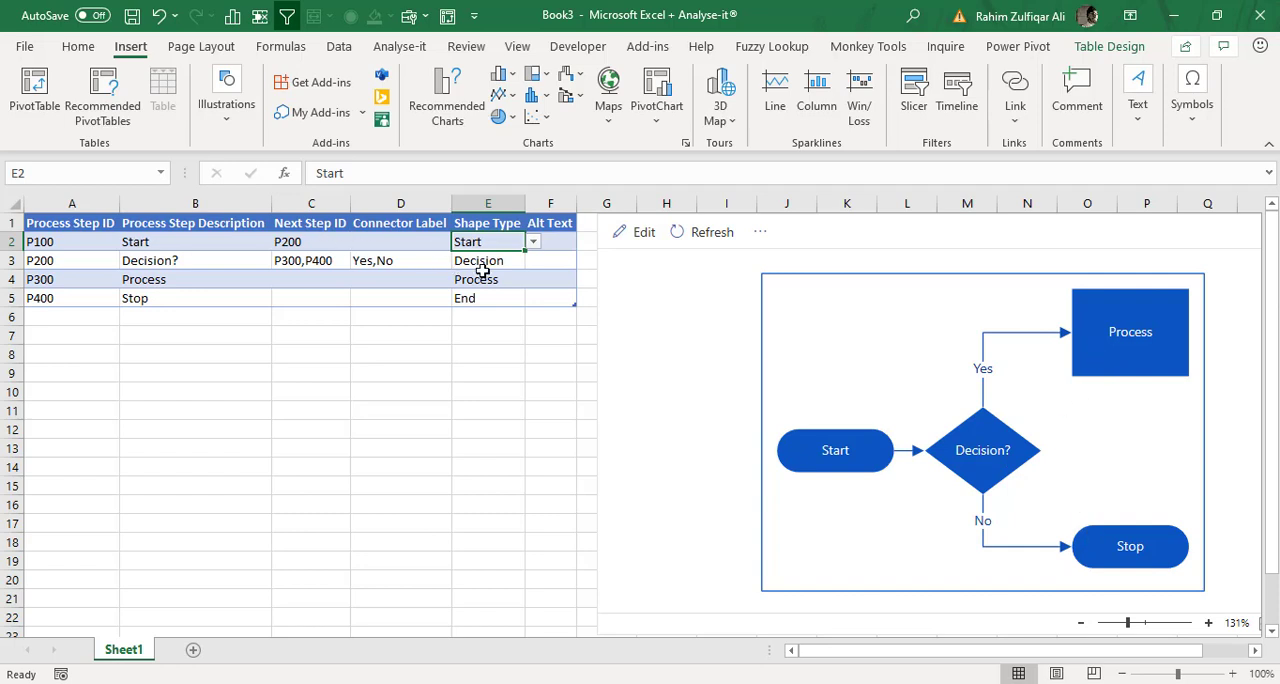
Rename the Start step to Rahim, make P300 a Decision shape, and refresh the flowchart.
click(488, 280)
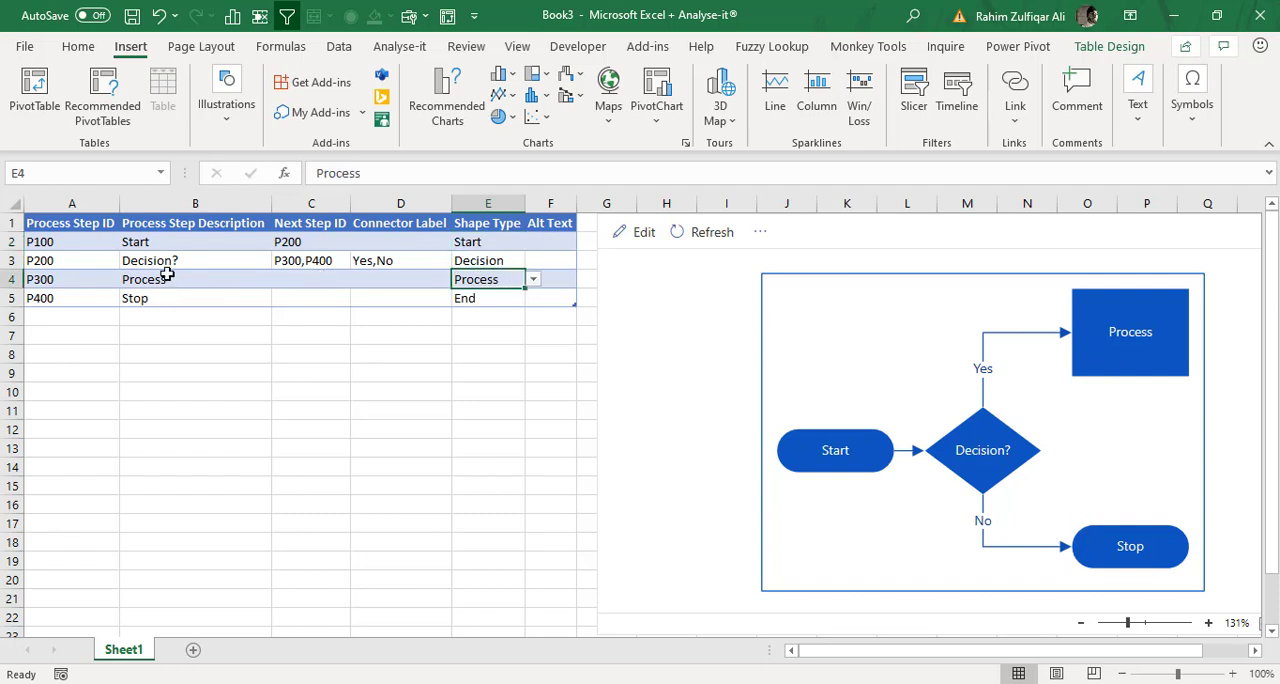
mouse_move(170, 304)
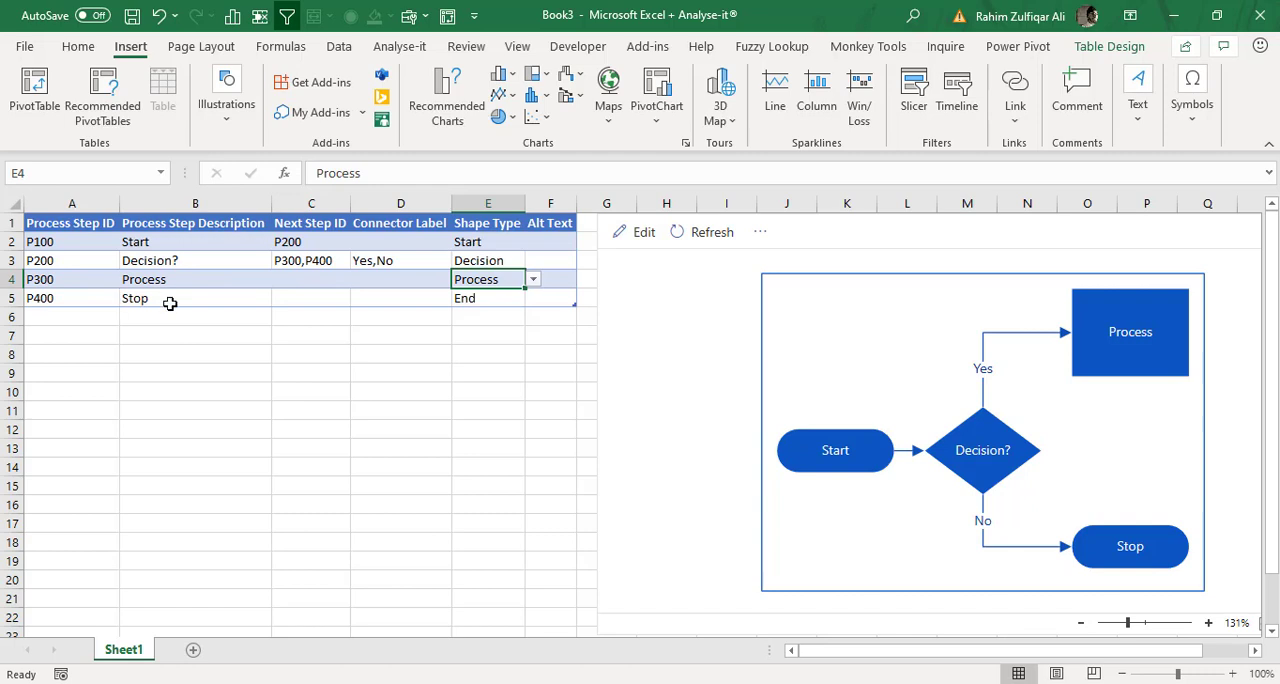
click(196, 242)
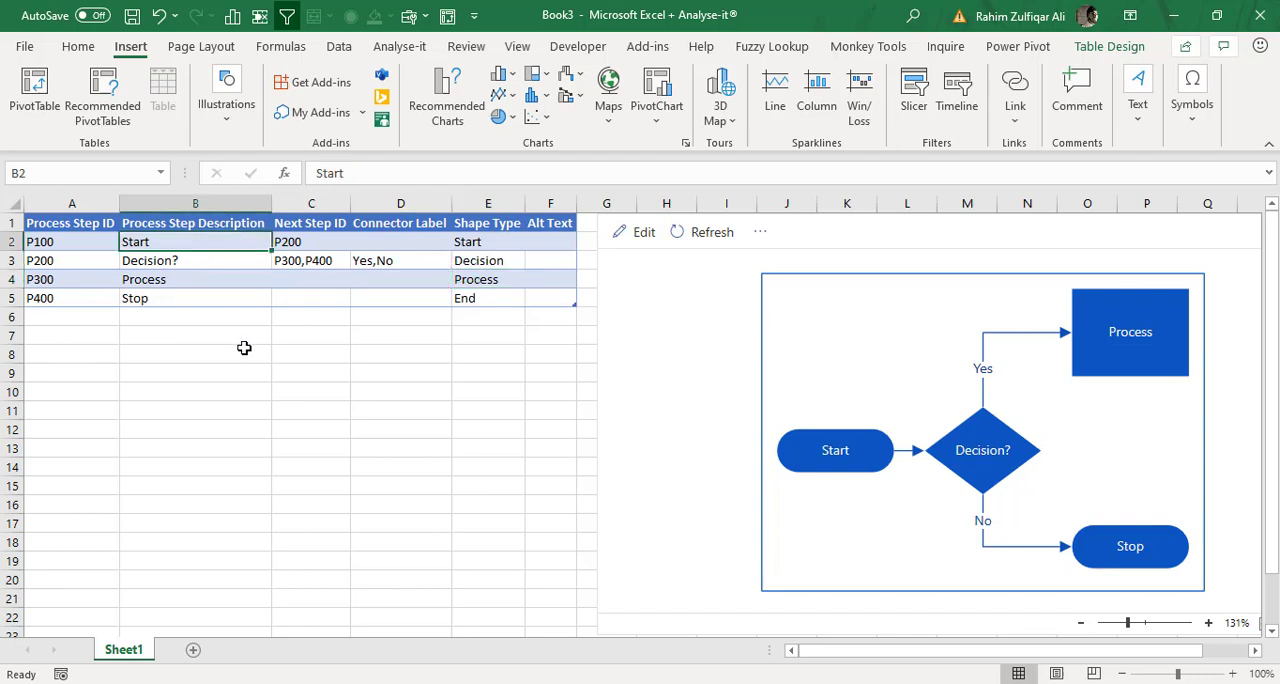
text(Rahim)
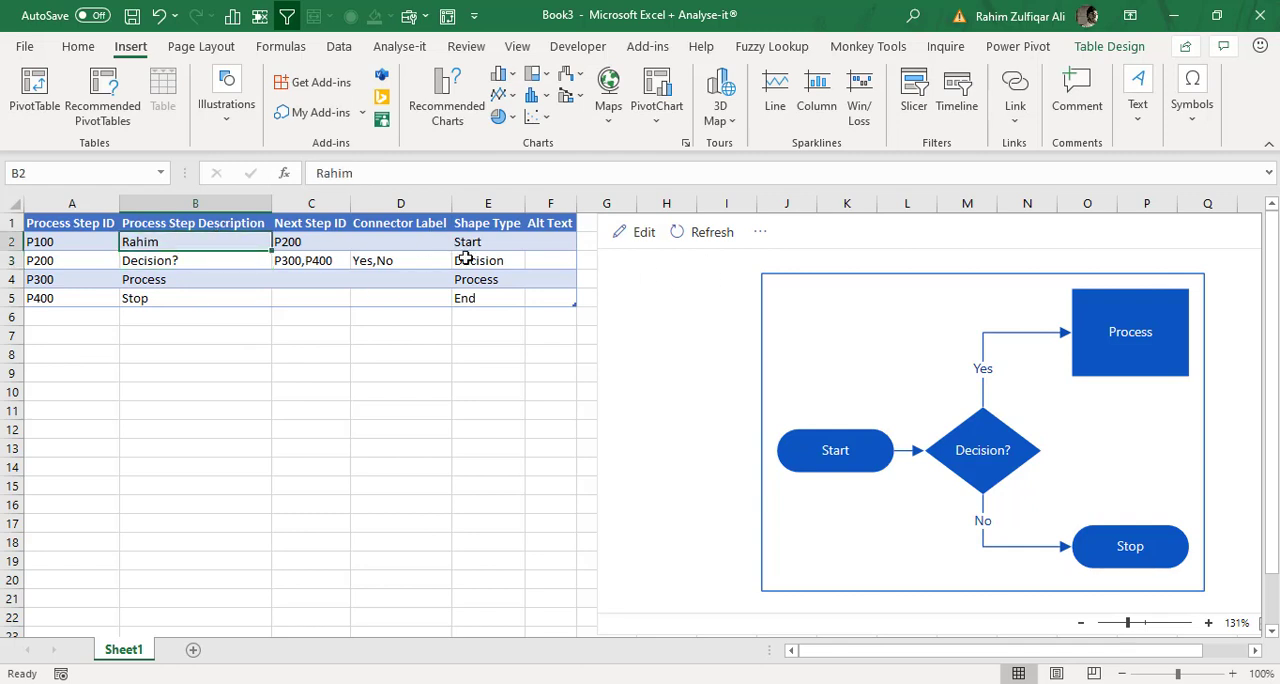
click(532, 278)
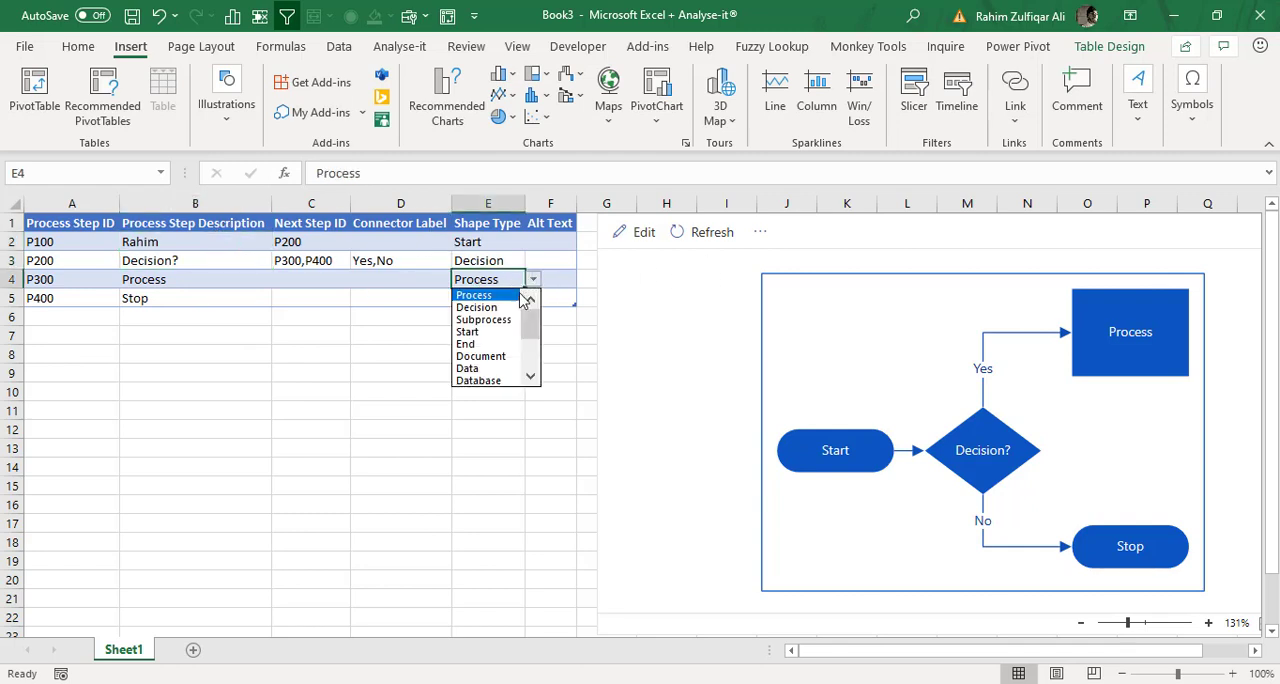
click(476, 308)
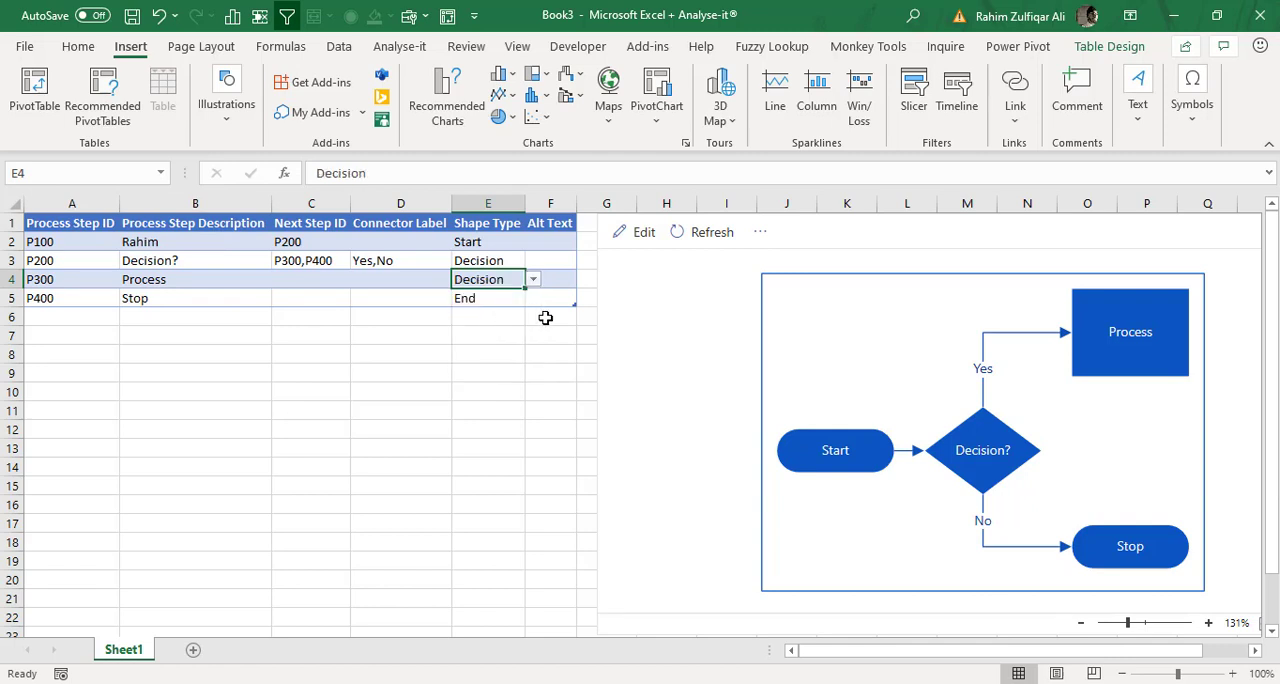
mouse_move(324, 296)
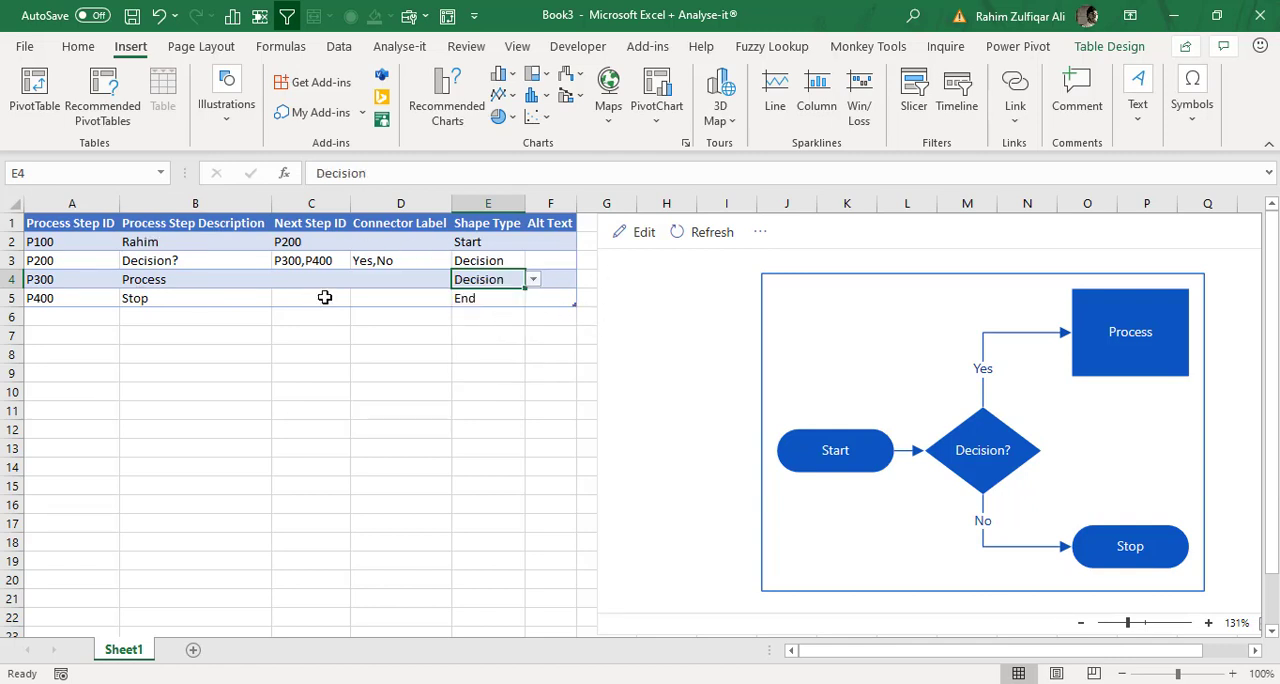
mouse_move(728, 272)
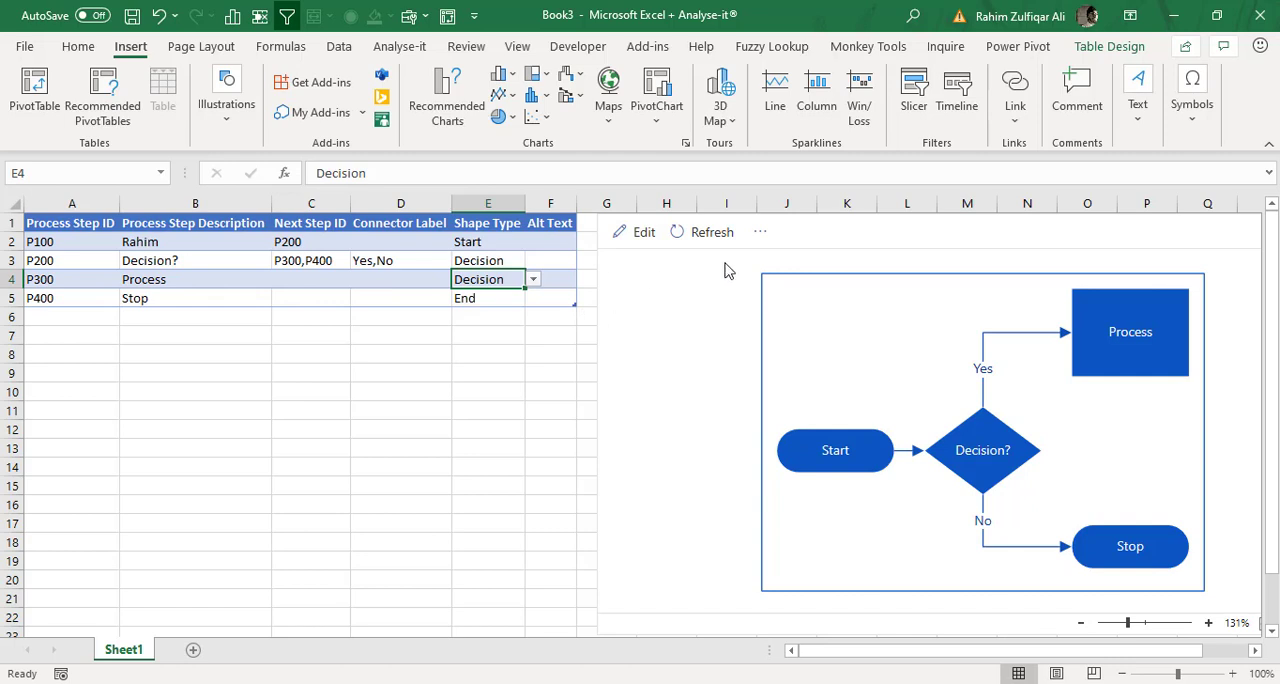
mouse_move(704, 232)
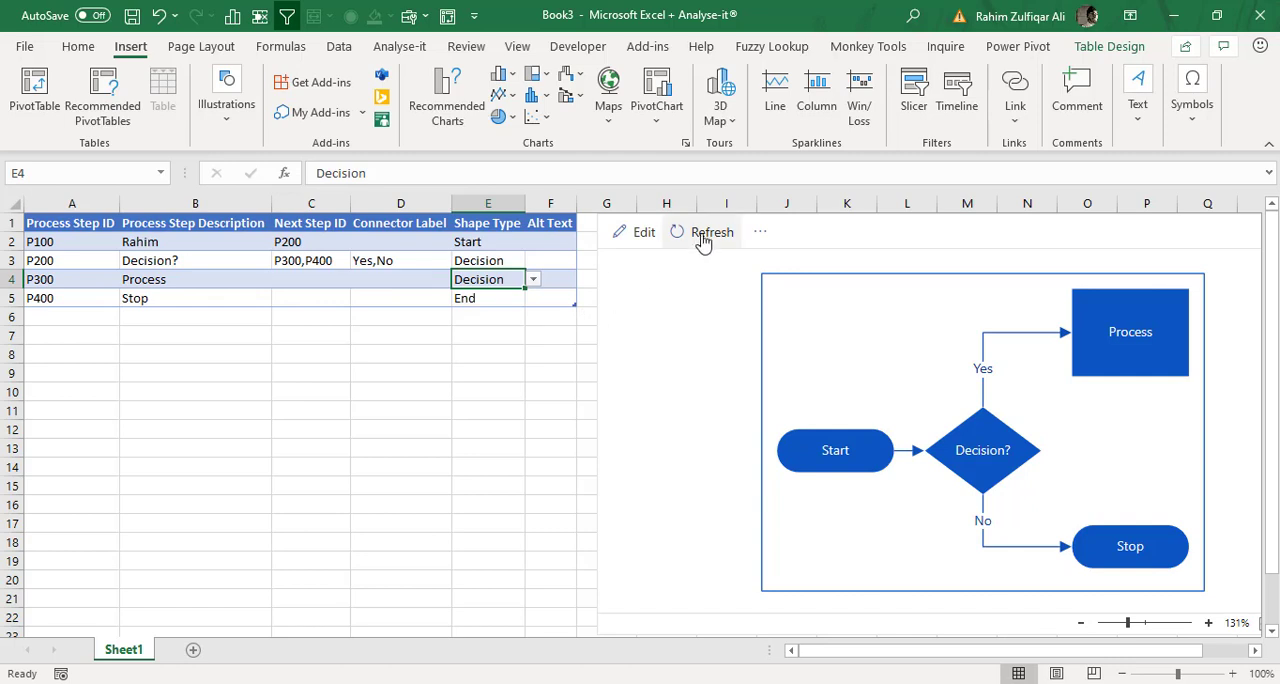
click(712, 232)
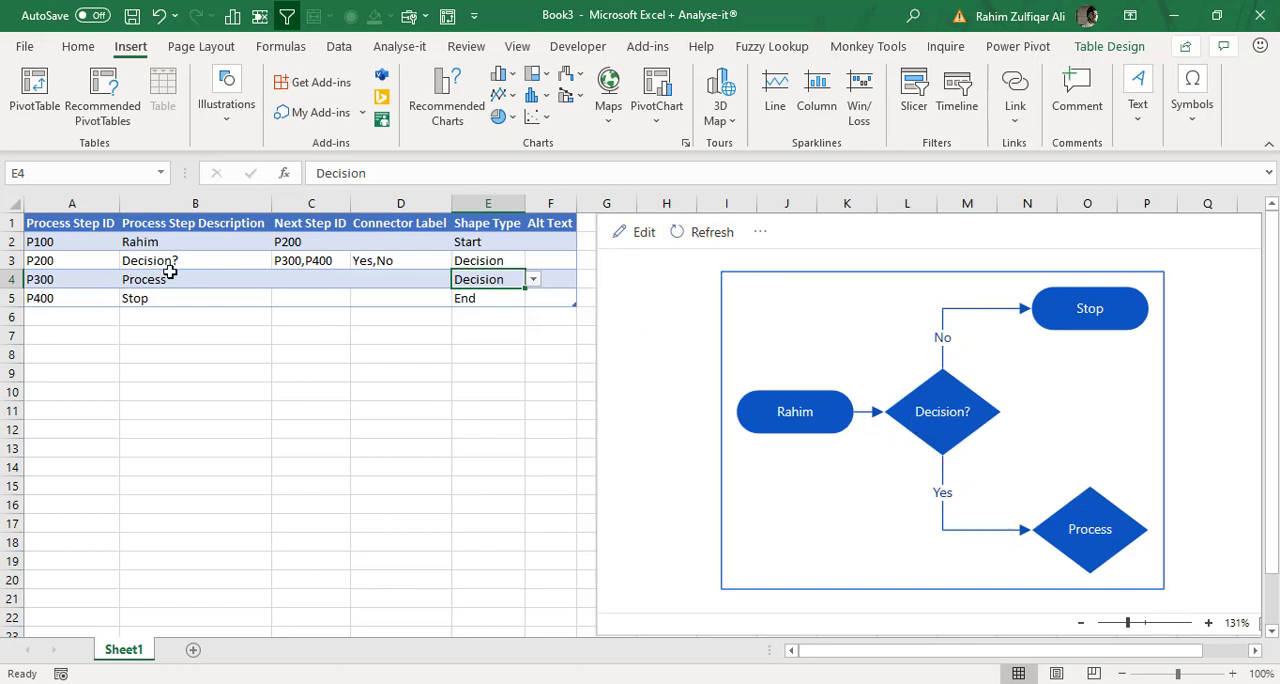
Undo the Rahim rename and Decision shape change, refresh the flowchart, and add a blank Sheet2.
drag(140, 242, 440, 311)
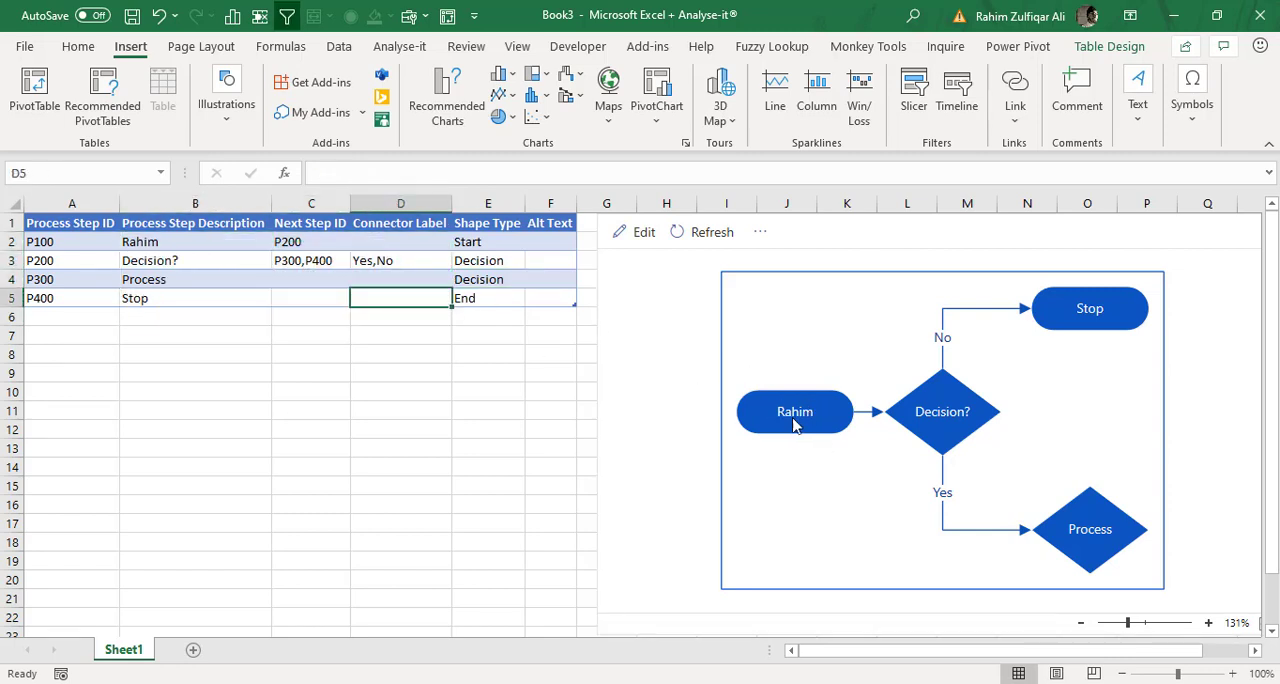
mouse_move(150, 246)
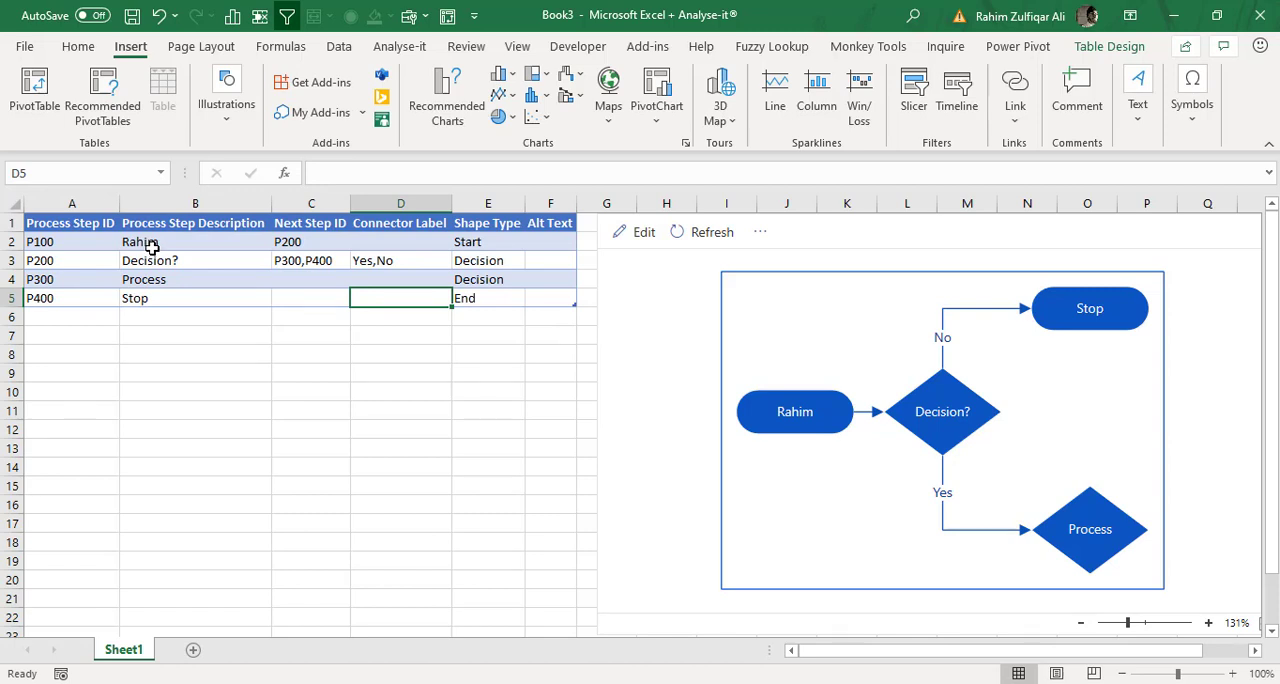
click(488, 280)
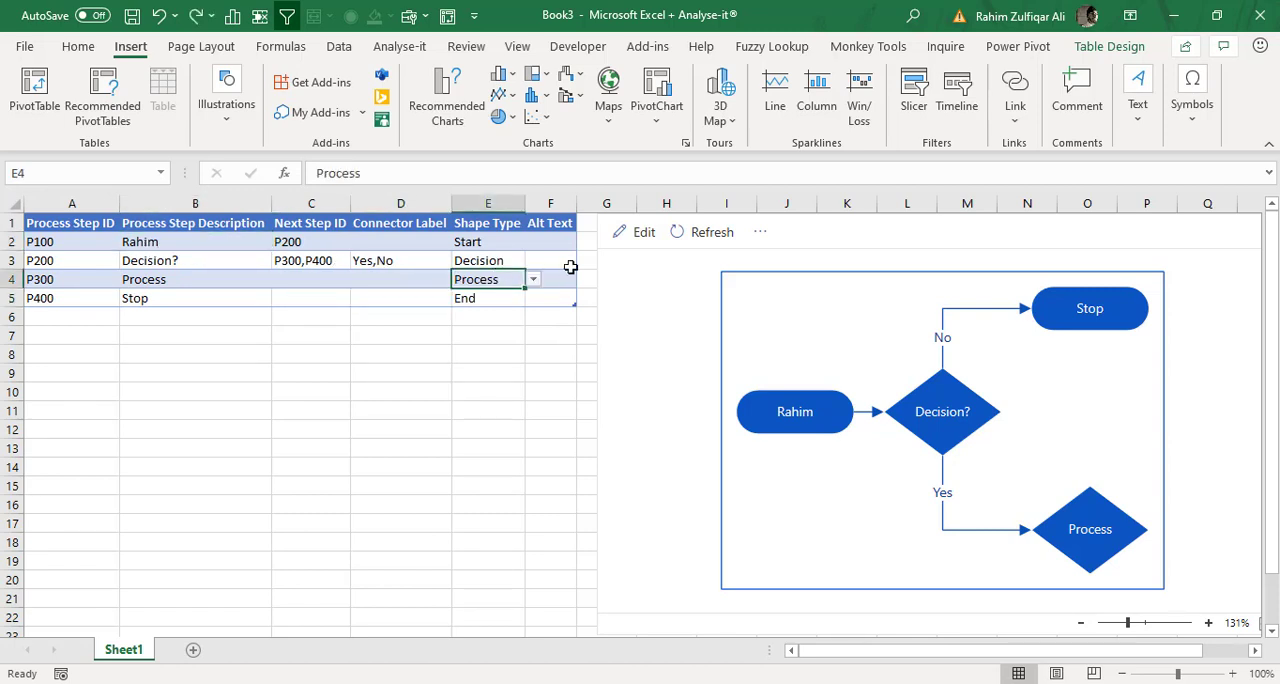
click(701, 232)
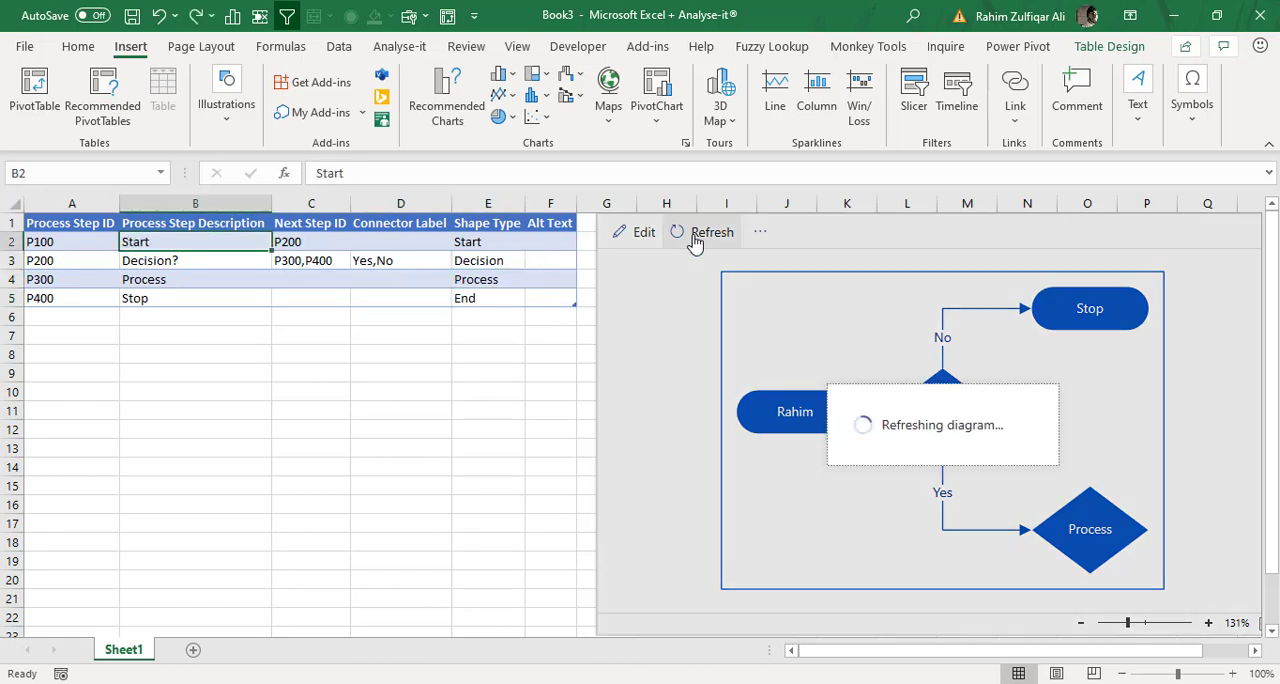
click(712, 232)
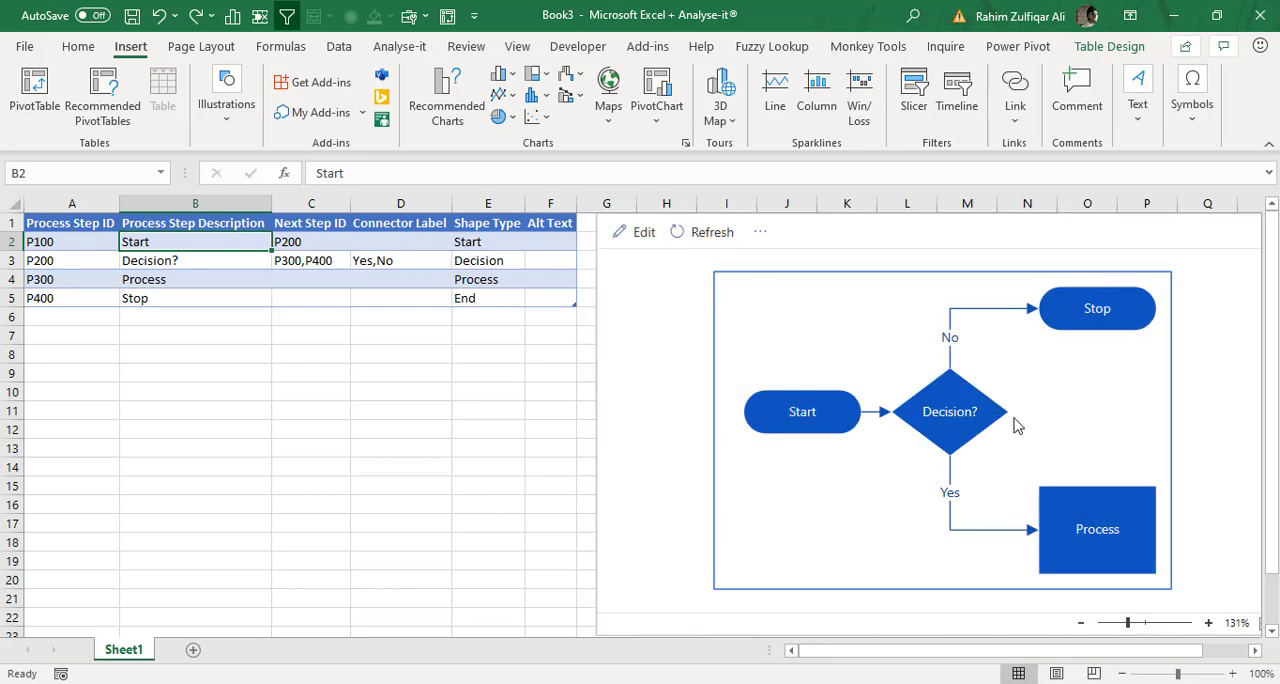
mouse_move(1020, 475)
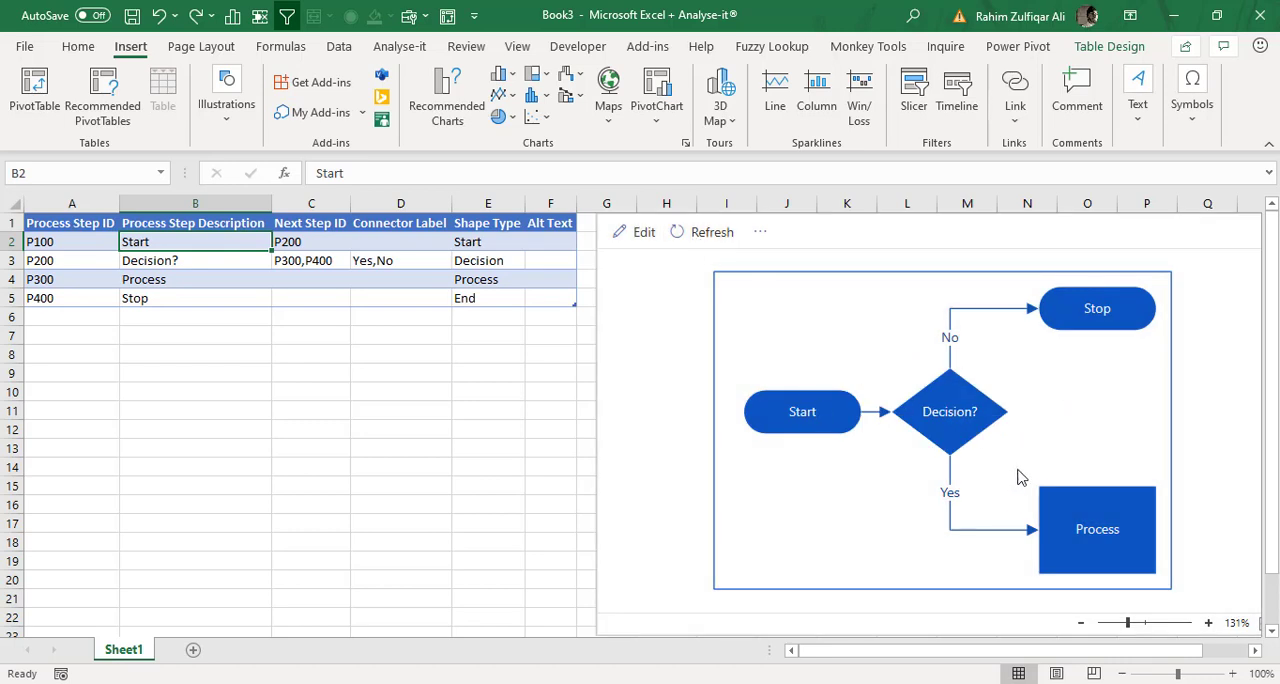
click(312, 410)
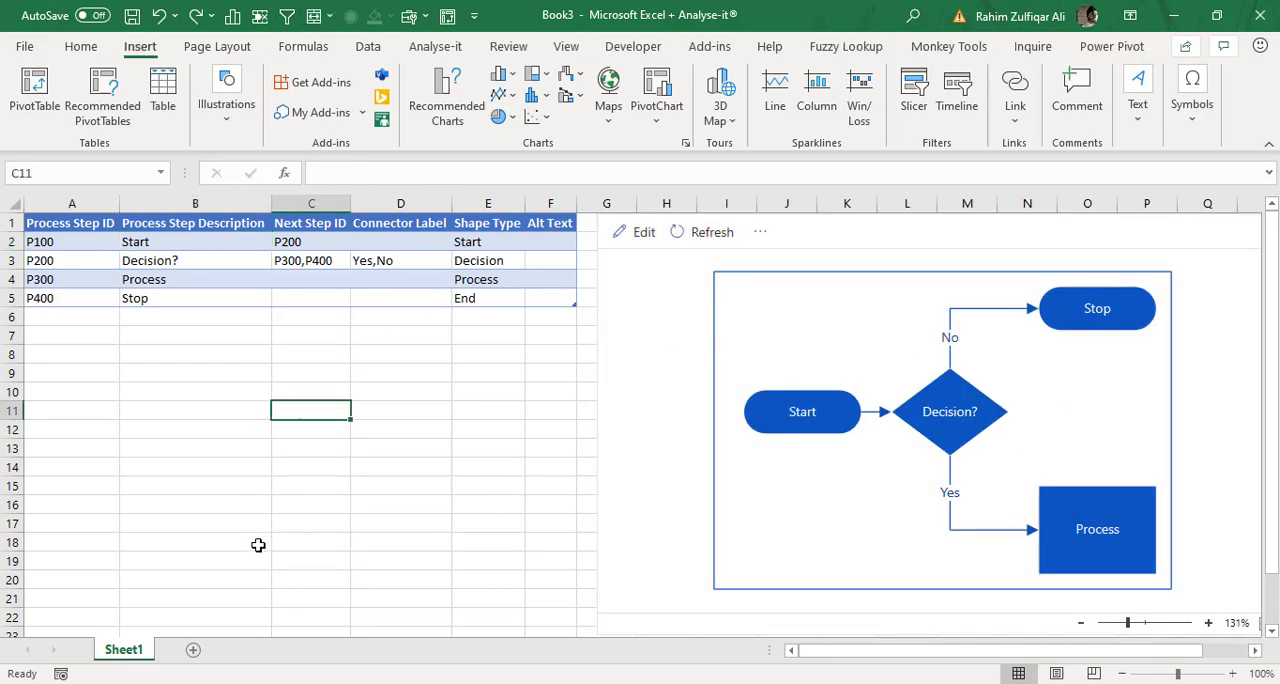
click(184, 647)
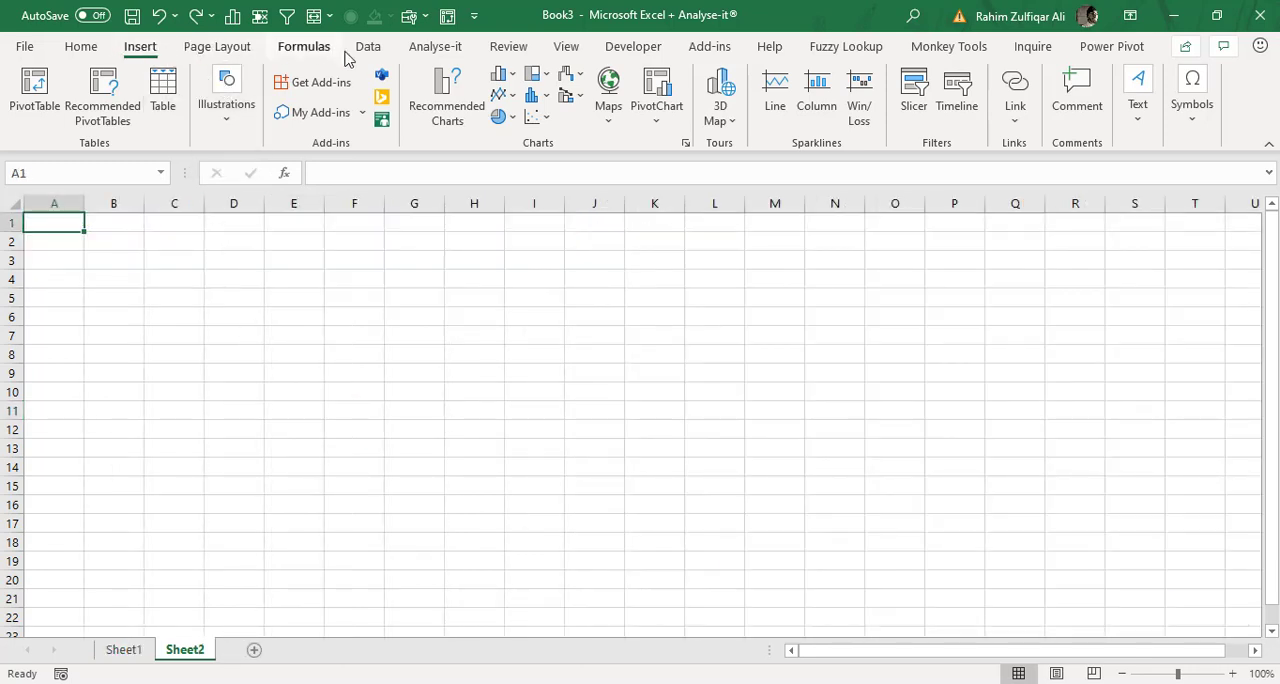
mouse_move(382, 78)
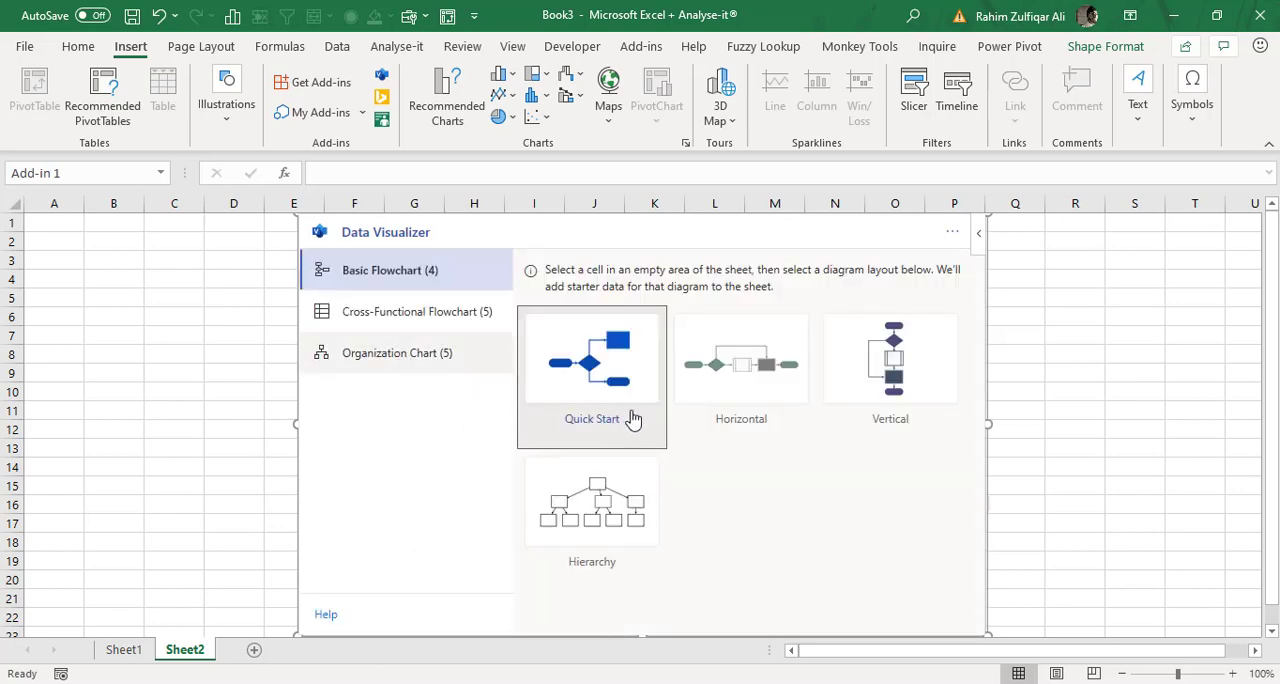
Insert a Hybrid organization chart from the Data Visualizer onto Sheet2.
click(396, 352)
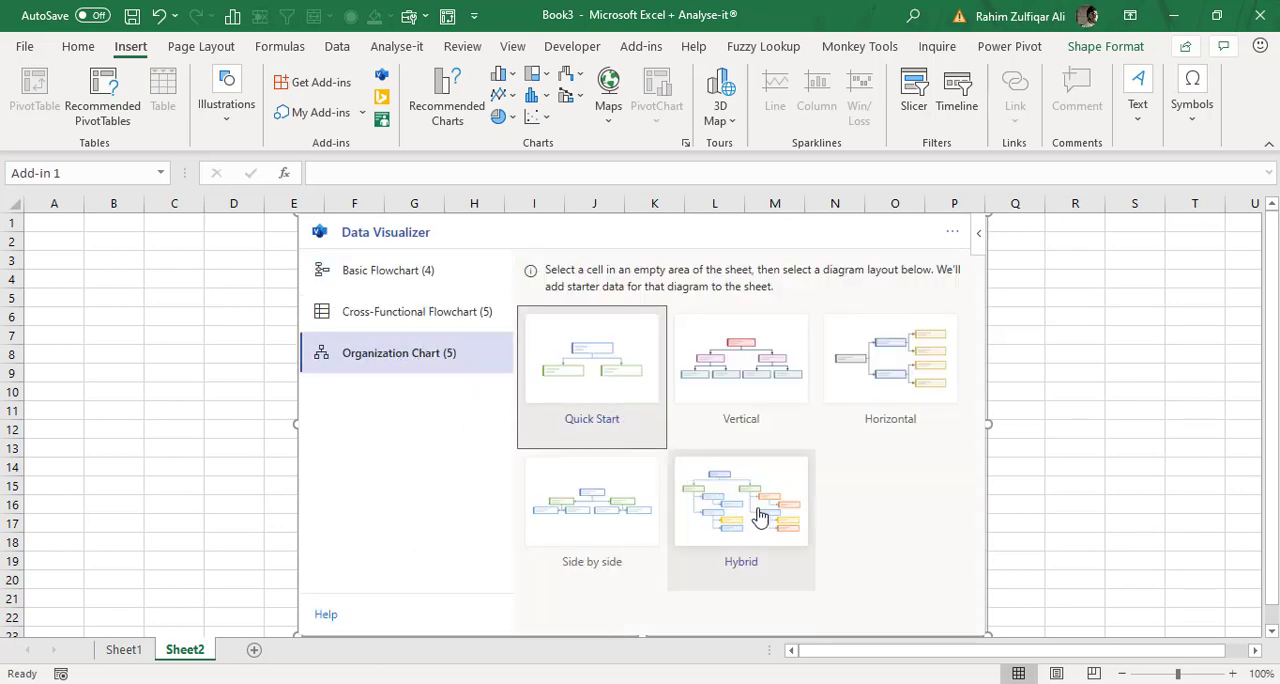
click(740, 499)
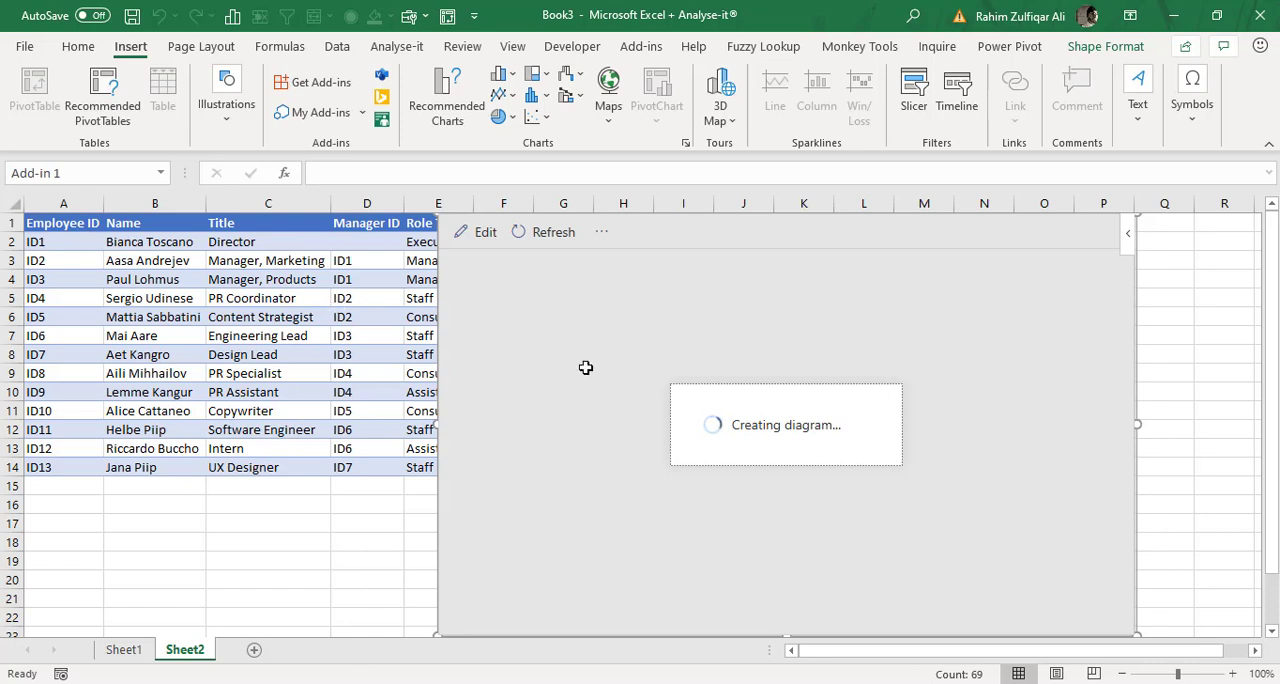
mouse_move(920, 336)
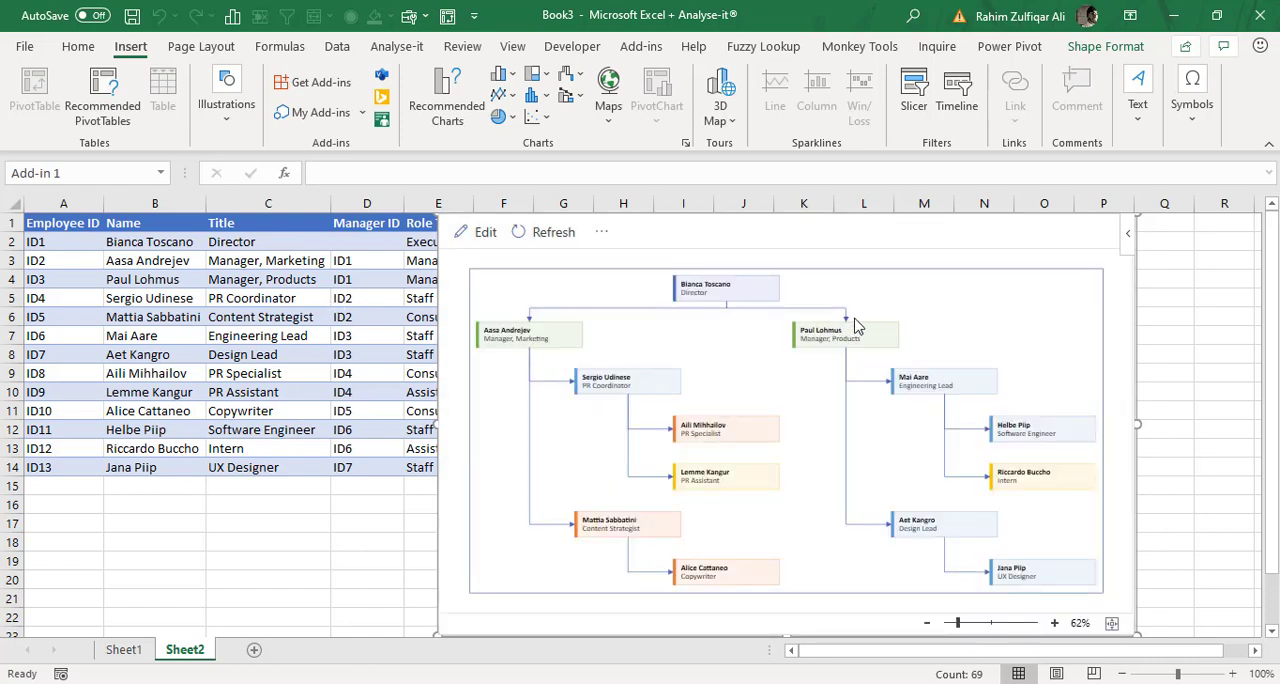
Nudge the view of the generated thirteen-employee hybrid organization chart.
drag(956, 623, 975, 624)
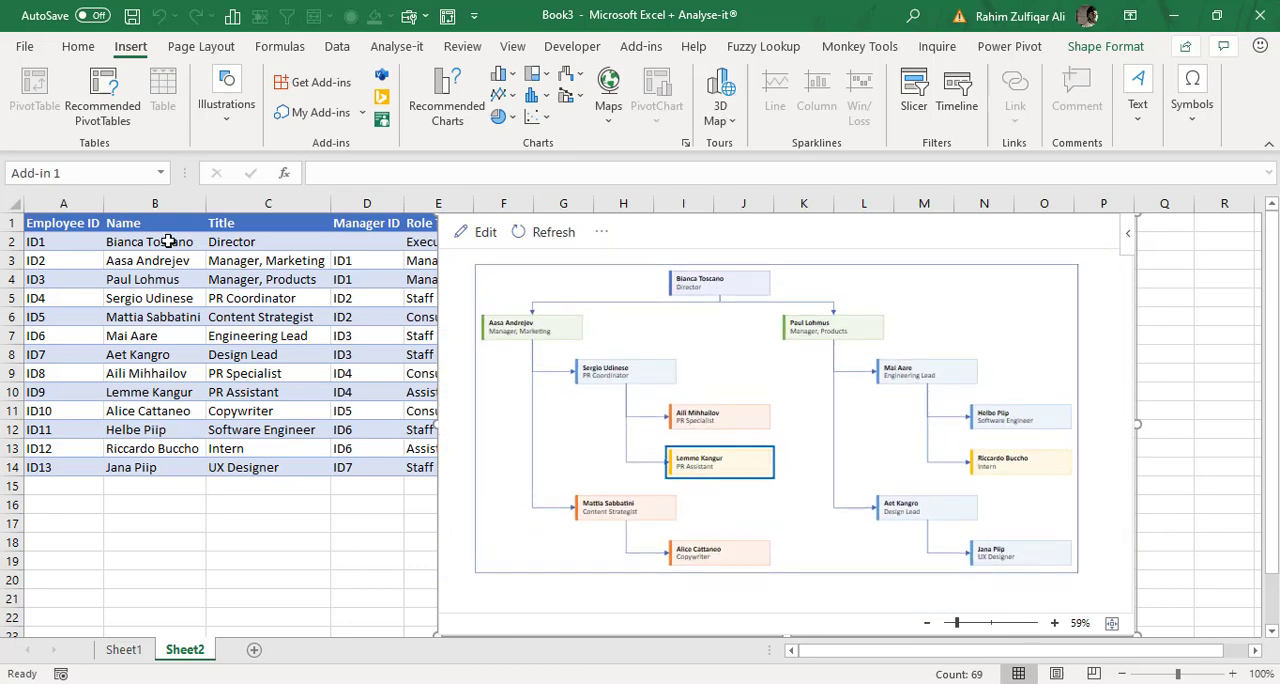
Rename the Director to Rahim in the employee table and refresh the organization chart.
click(154, 242)
text(Rahim)
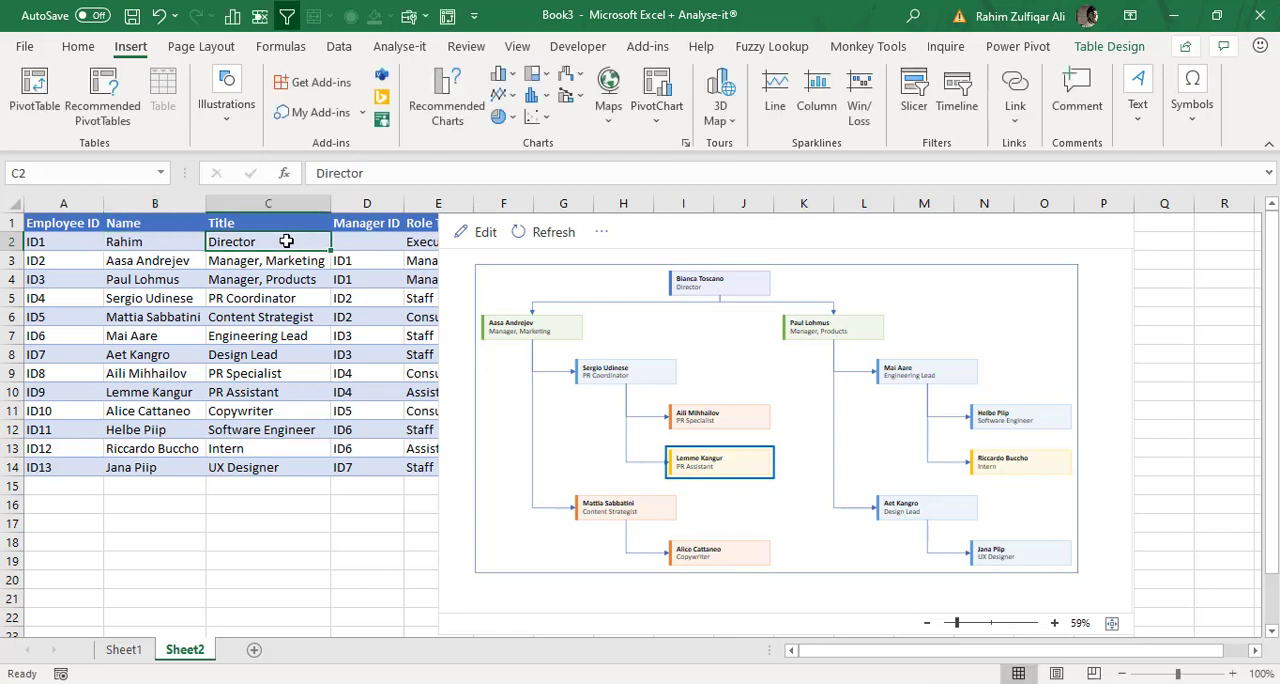
click(419, 242)
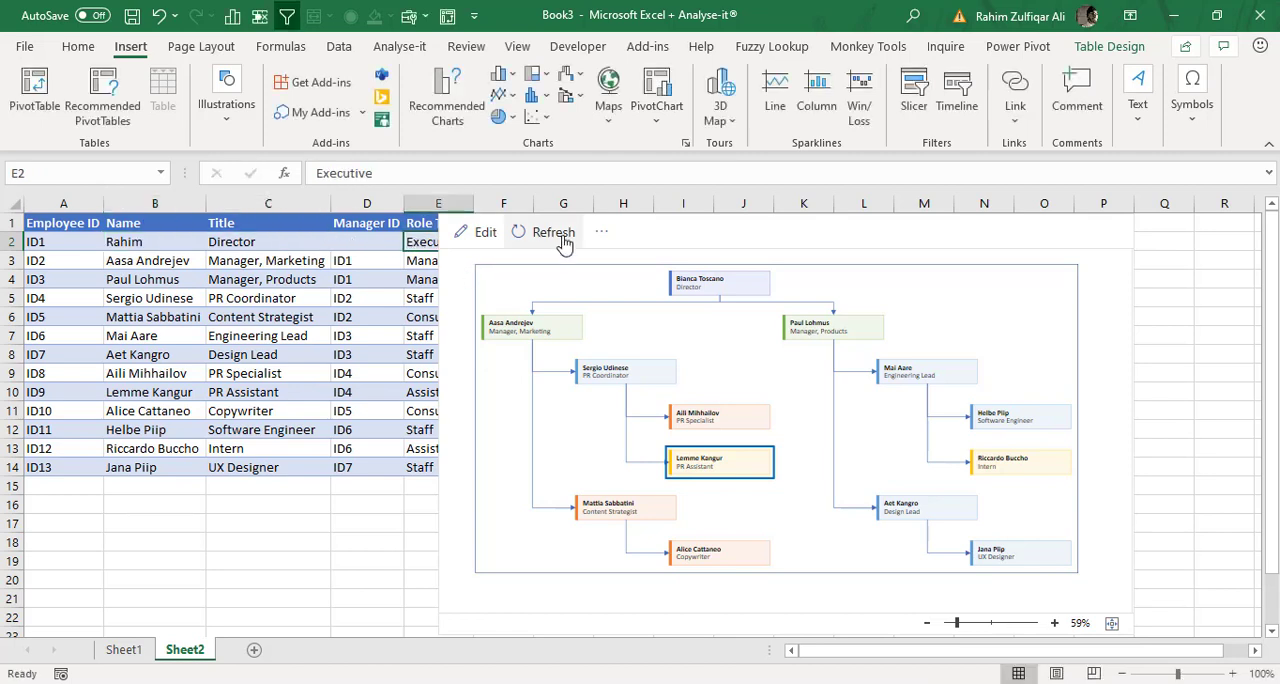
click(552, 232)
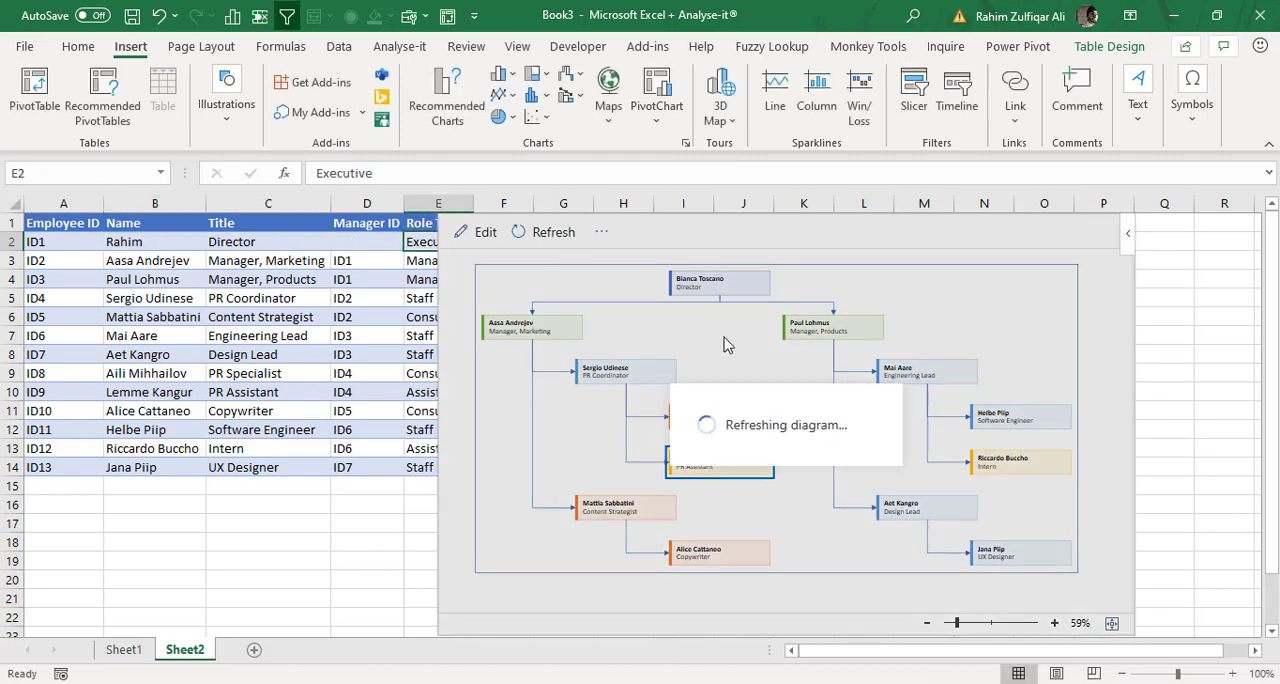